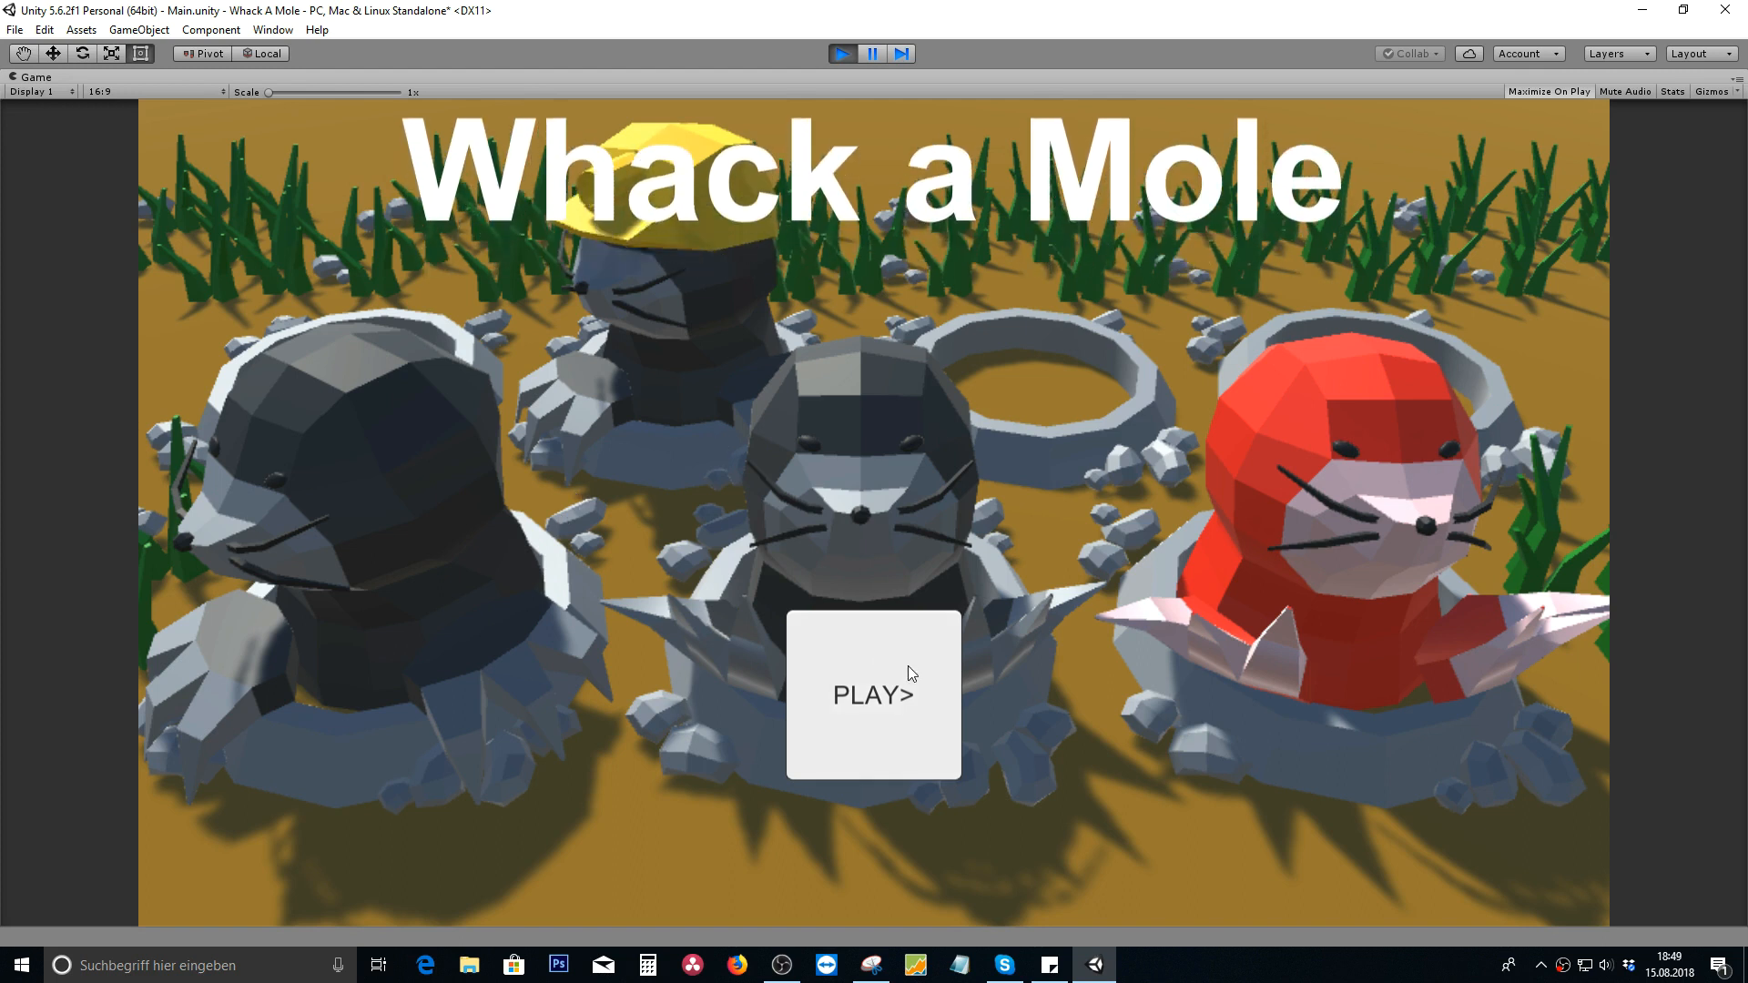
- Start the game from the title screen and whack the first moles of level 1
click(874, 696)
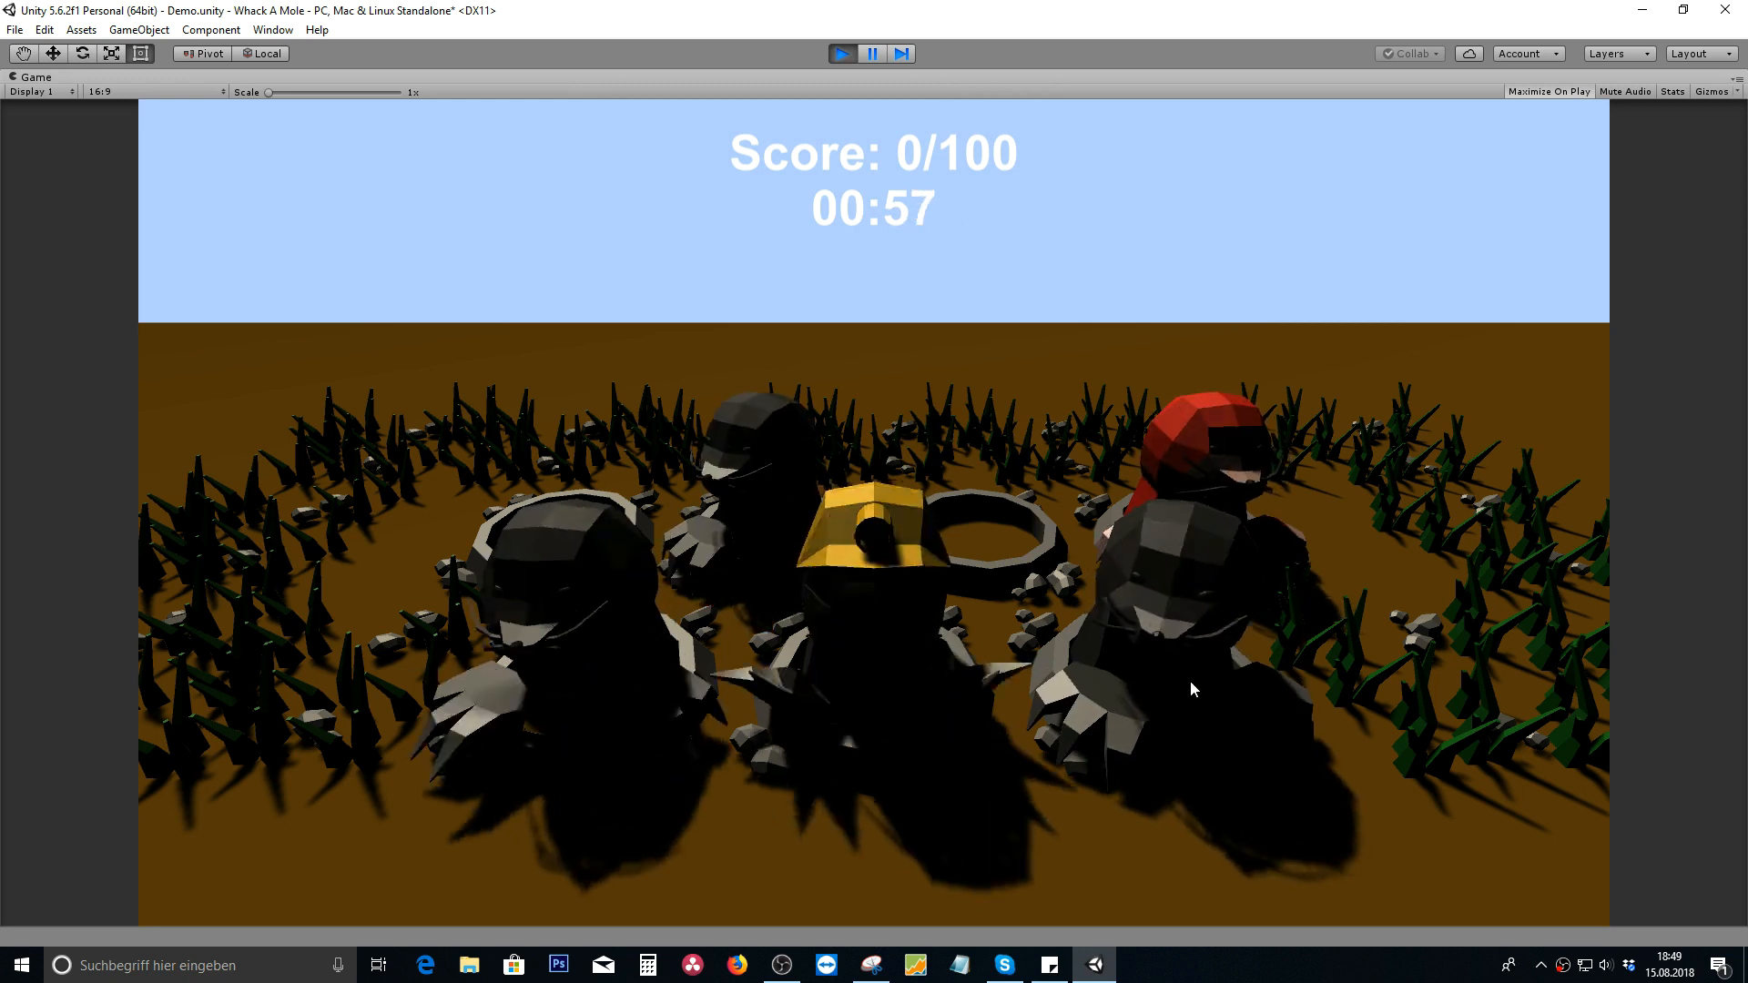
click(581, 659)
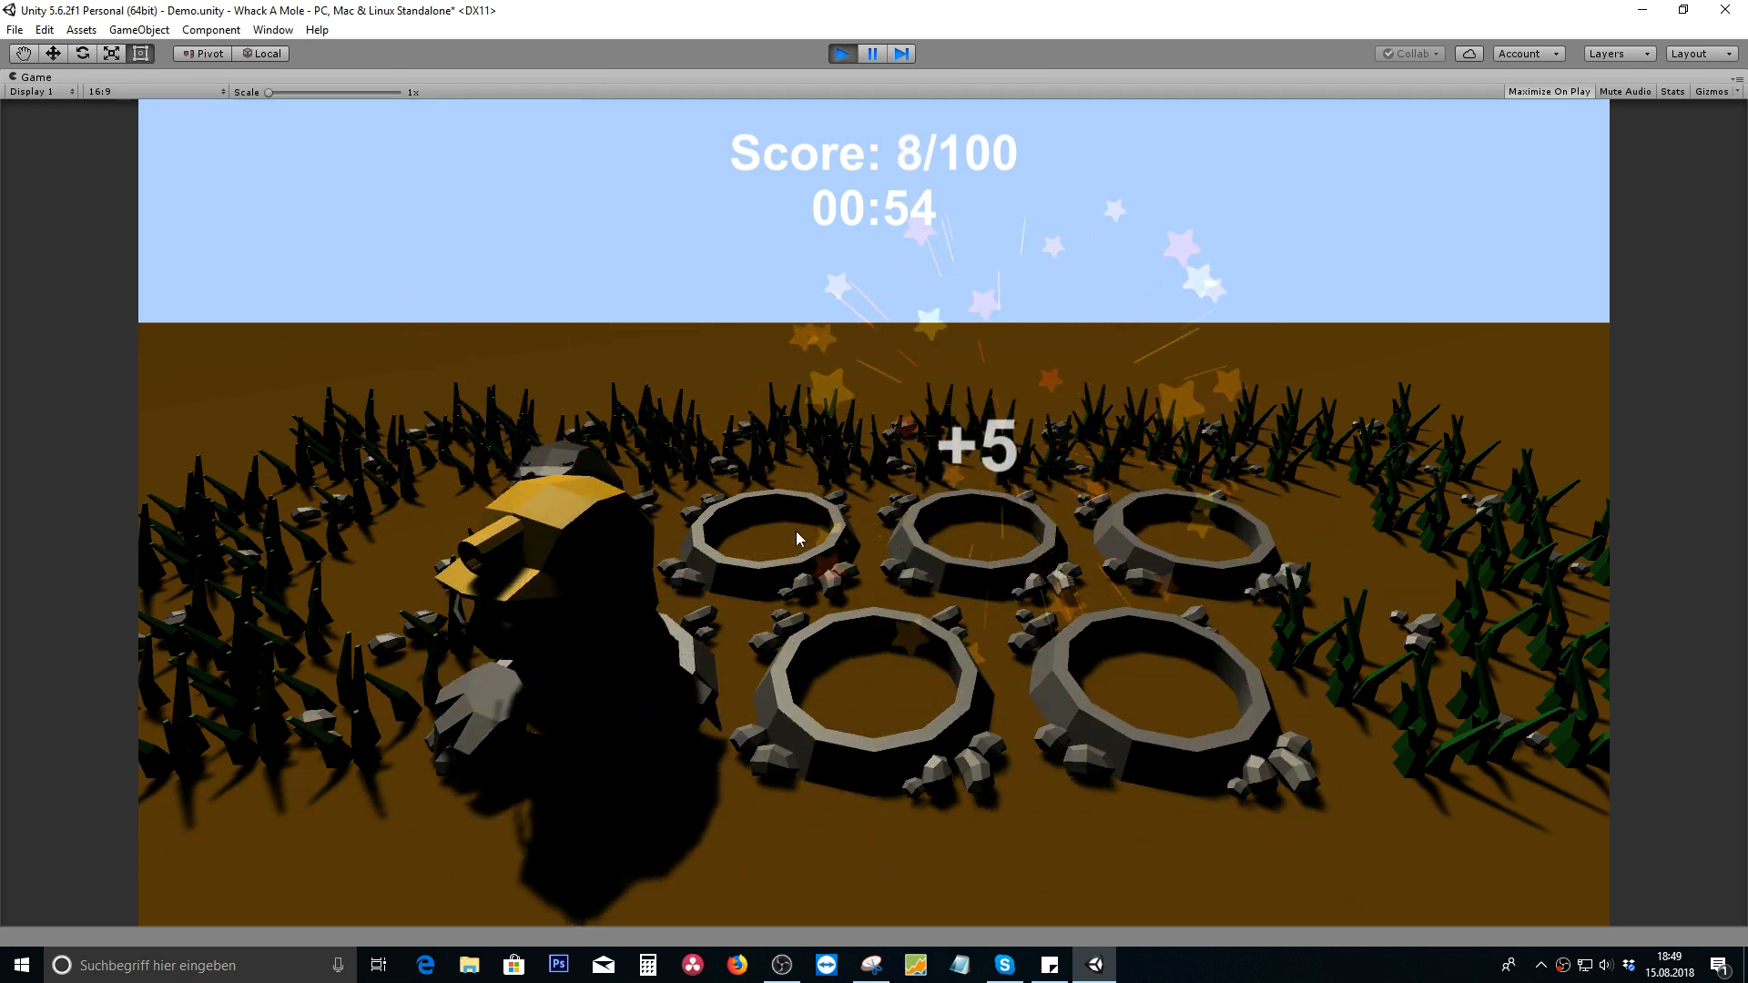
click(554, 445)
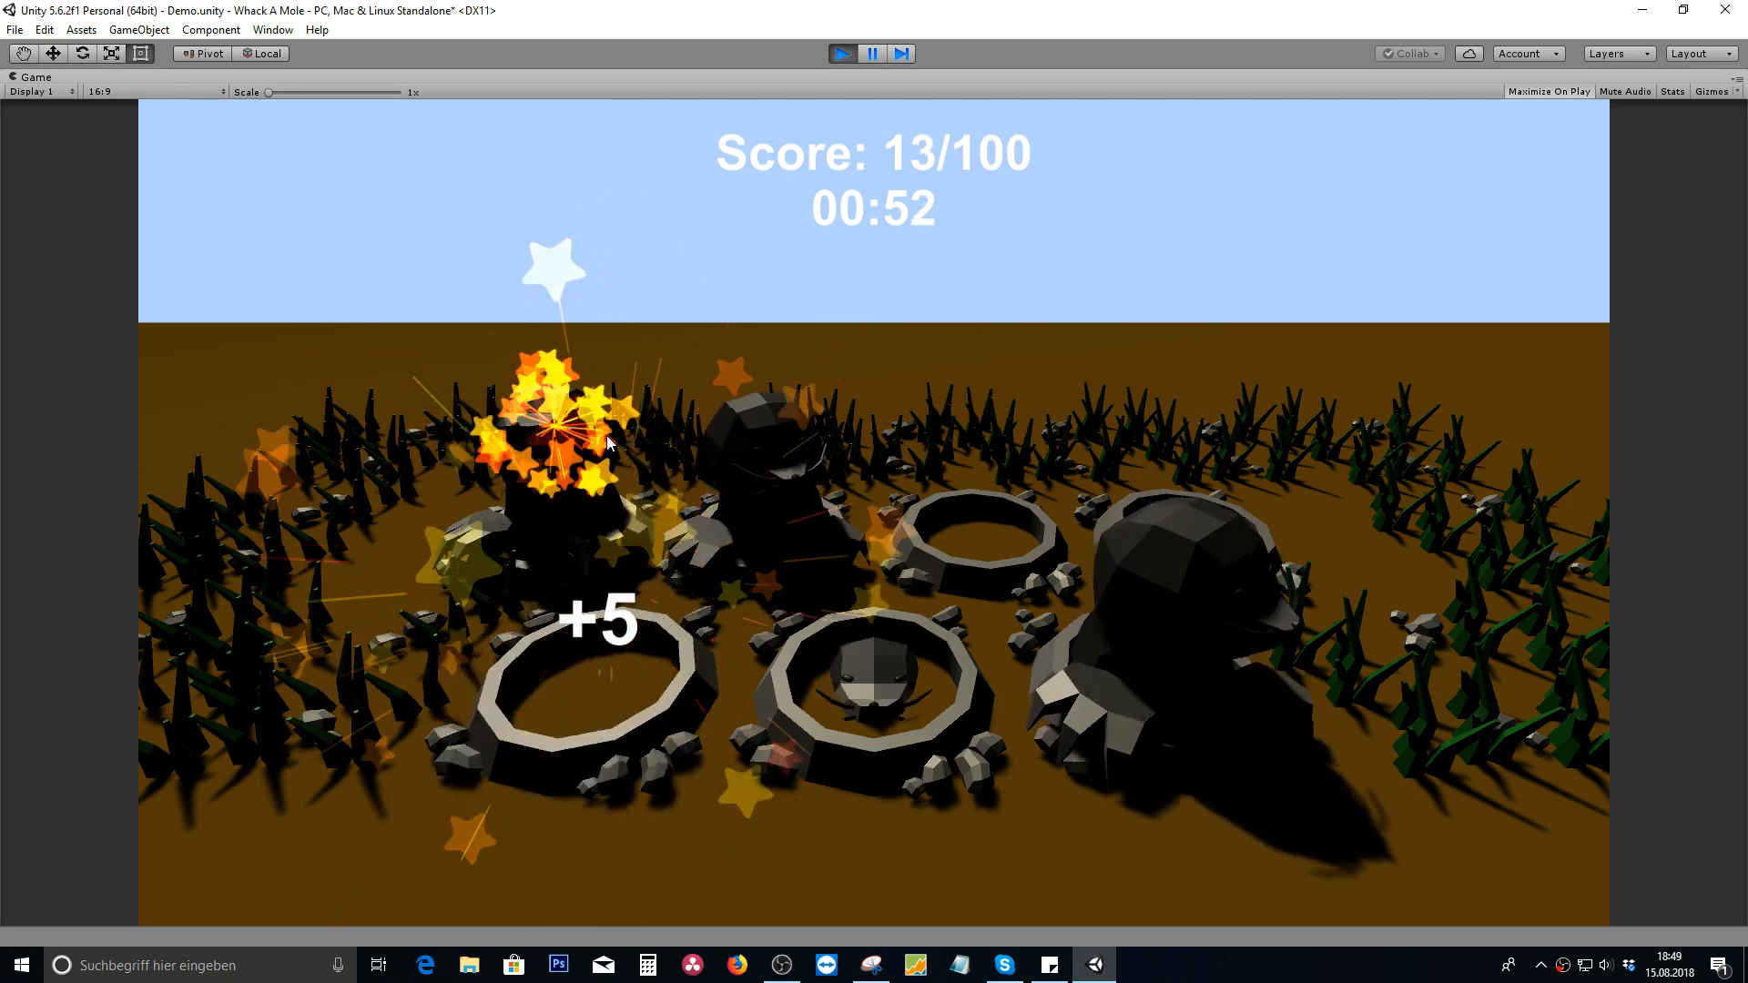
click(1164, 479)
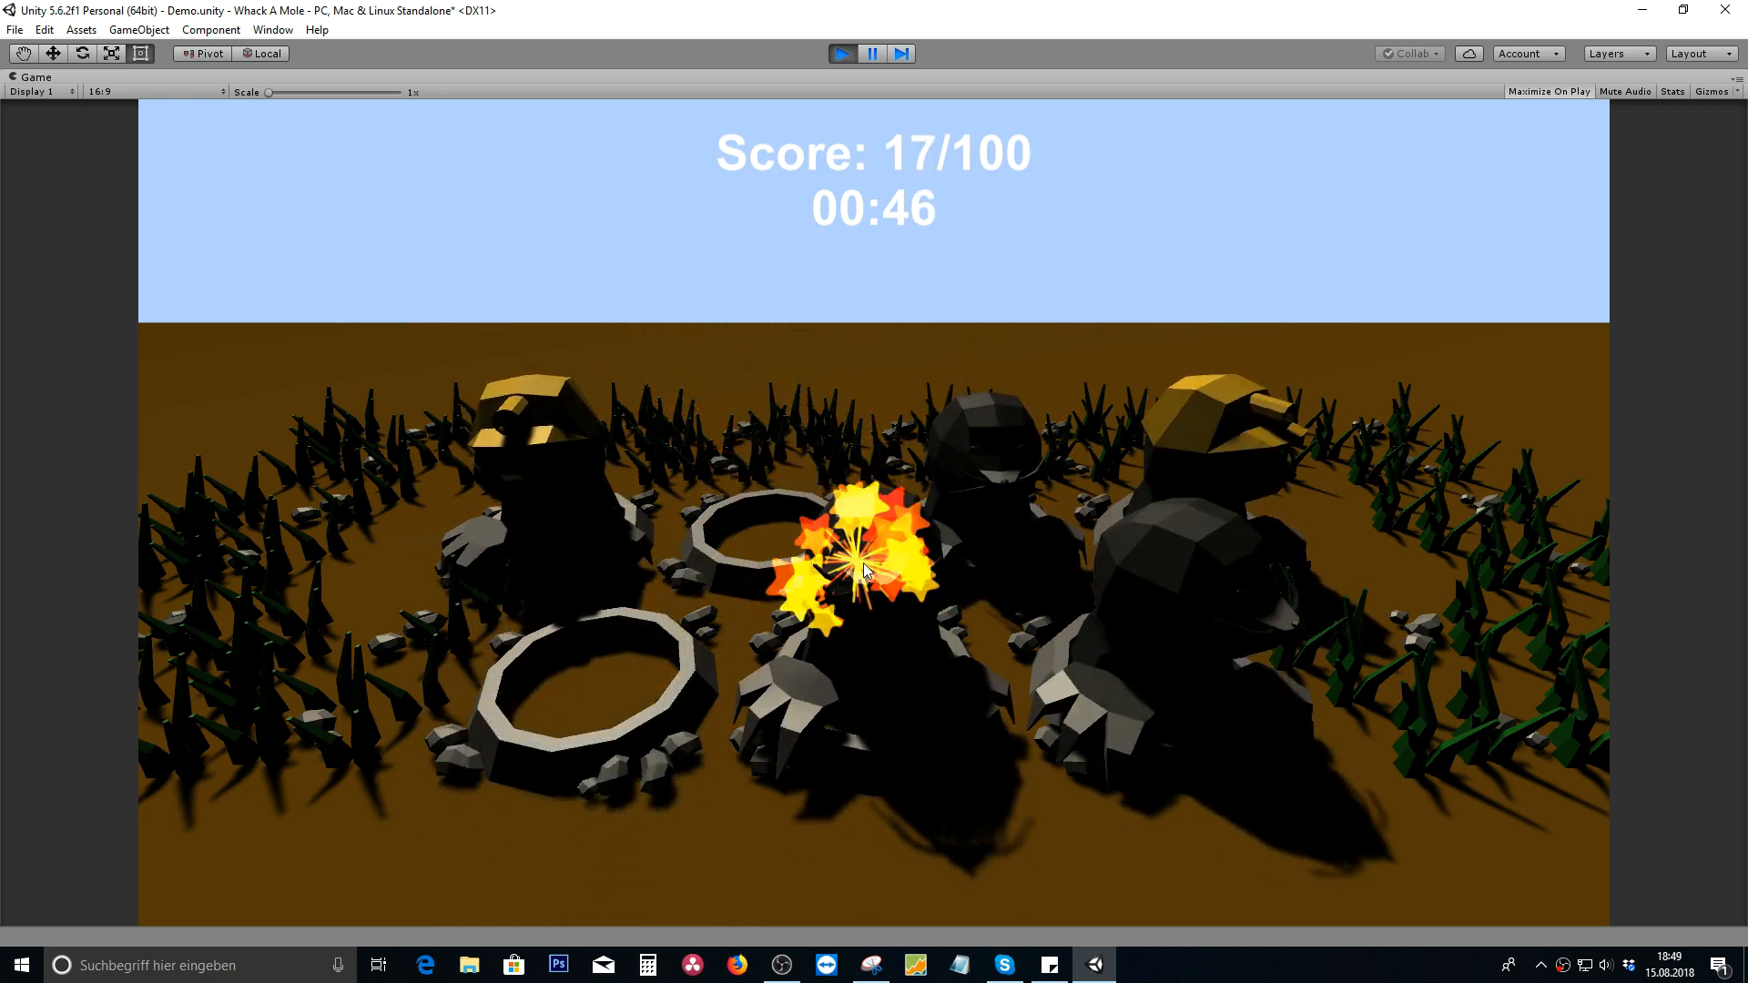
click(865, 573)
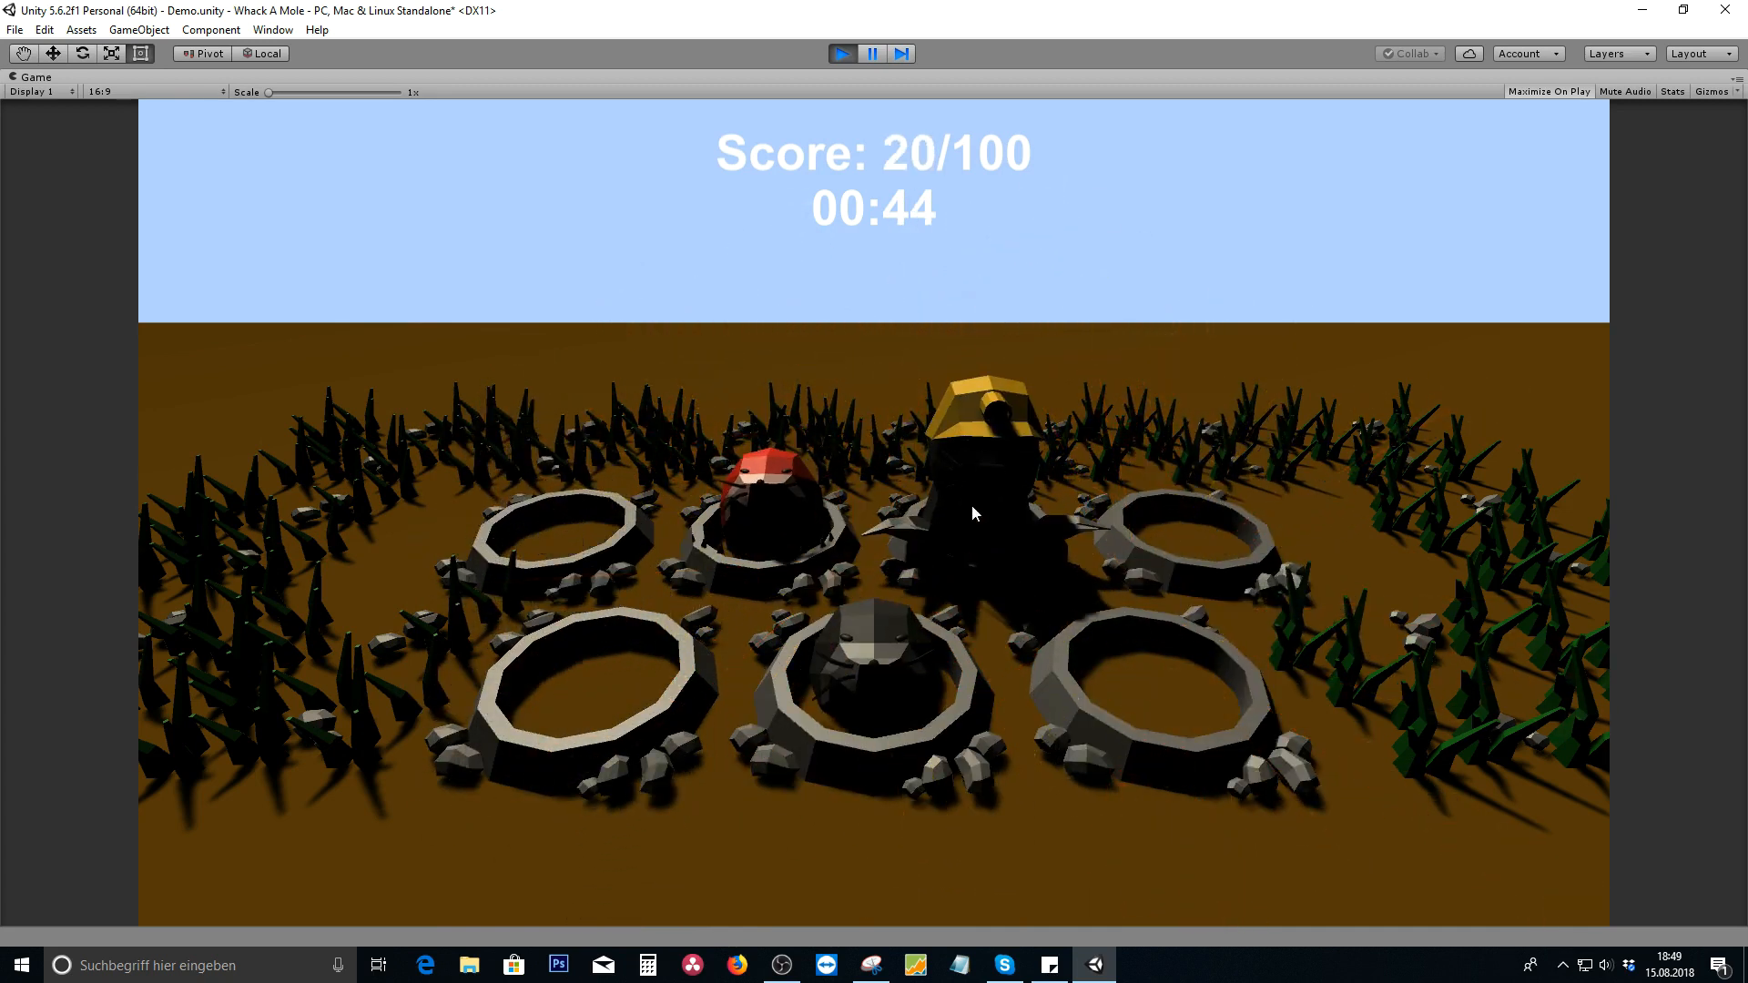
click(989, 414)
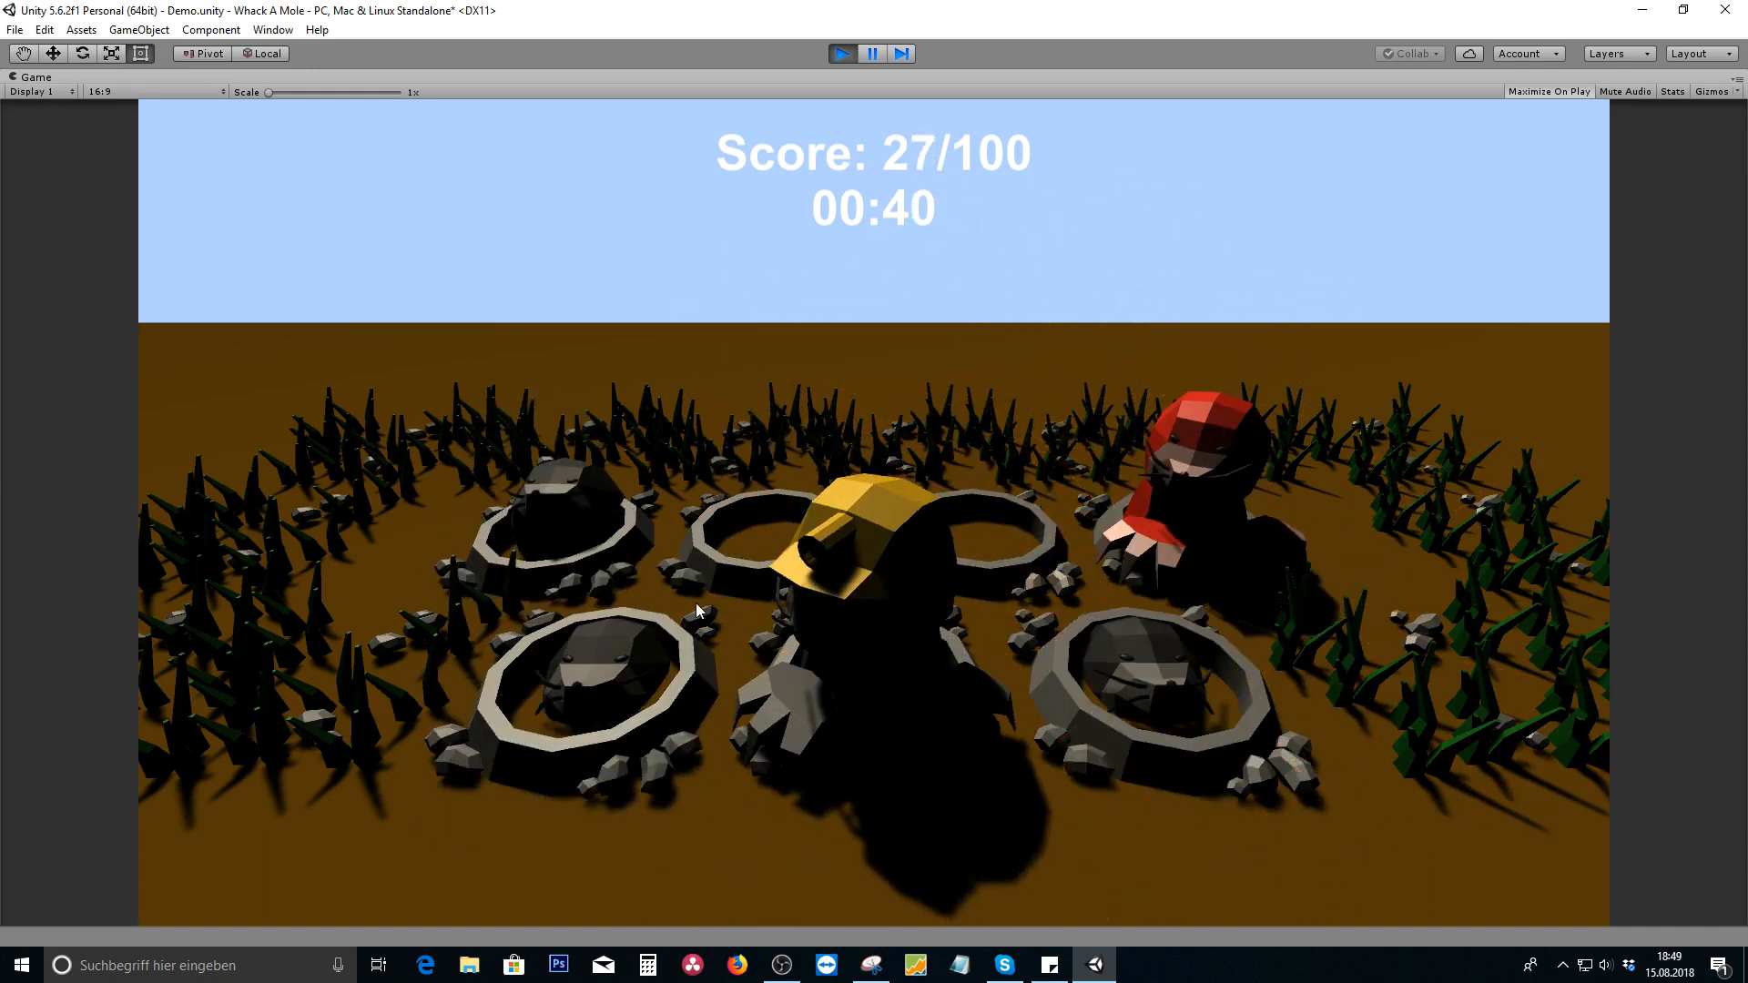
- Keep whacking moles to pass the 100-point target before level 1's timer ends
click(789, 482)
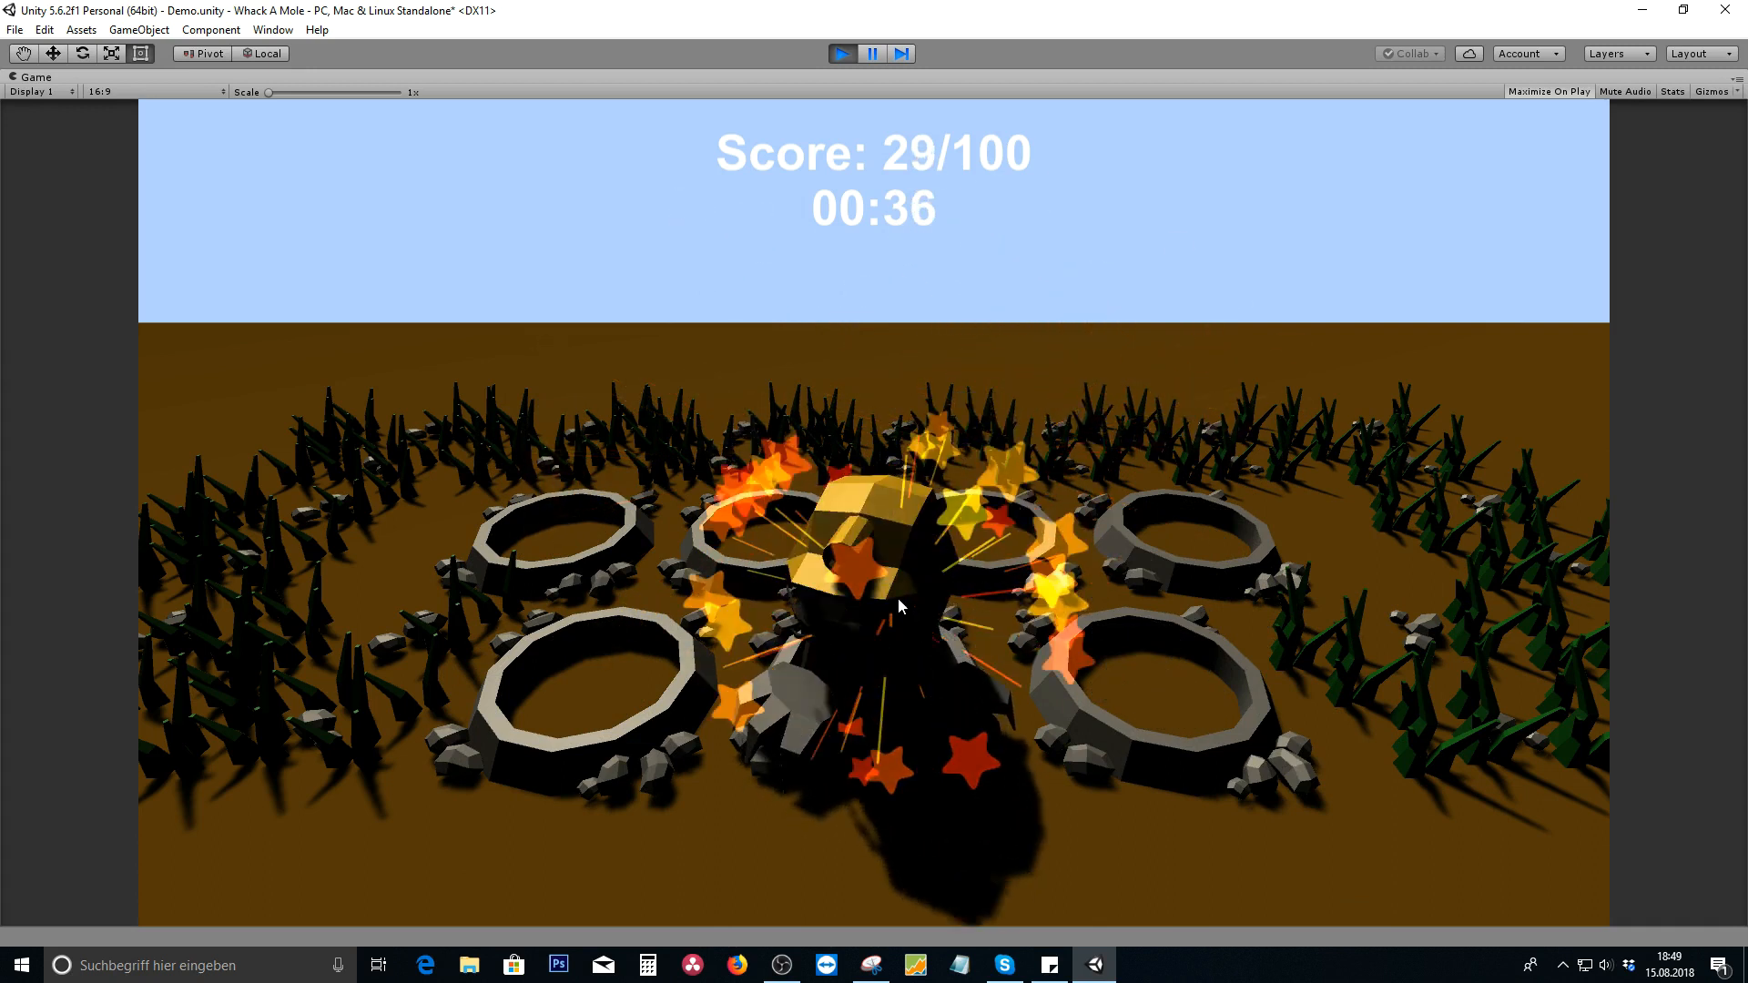
click(590, 576)
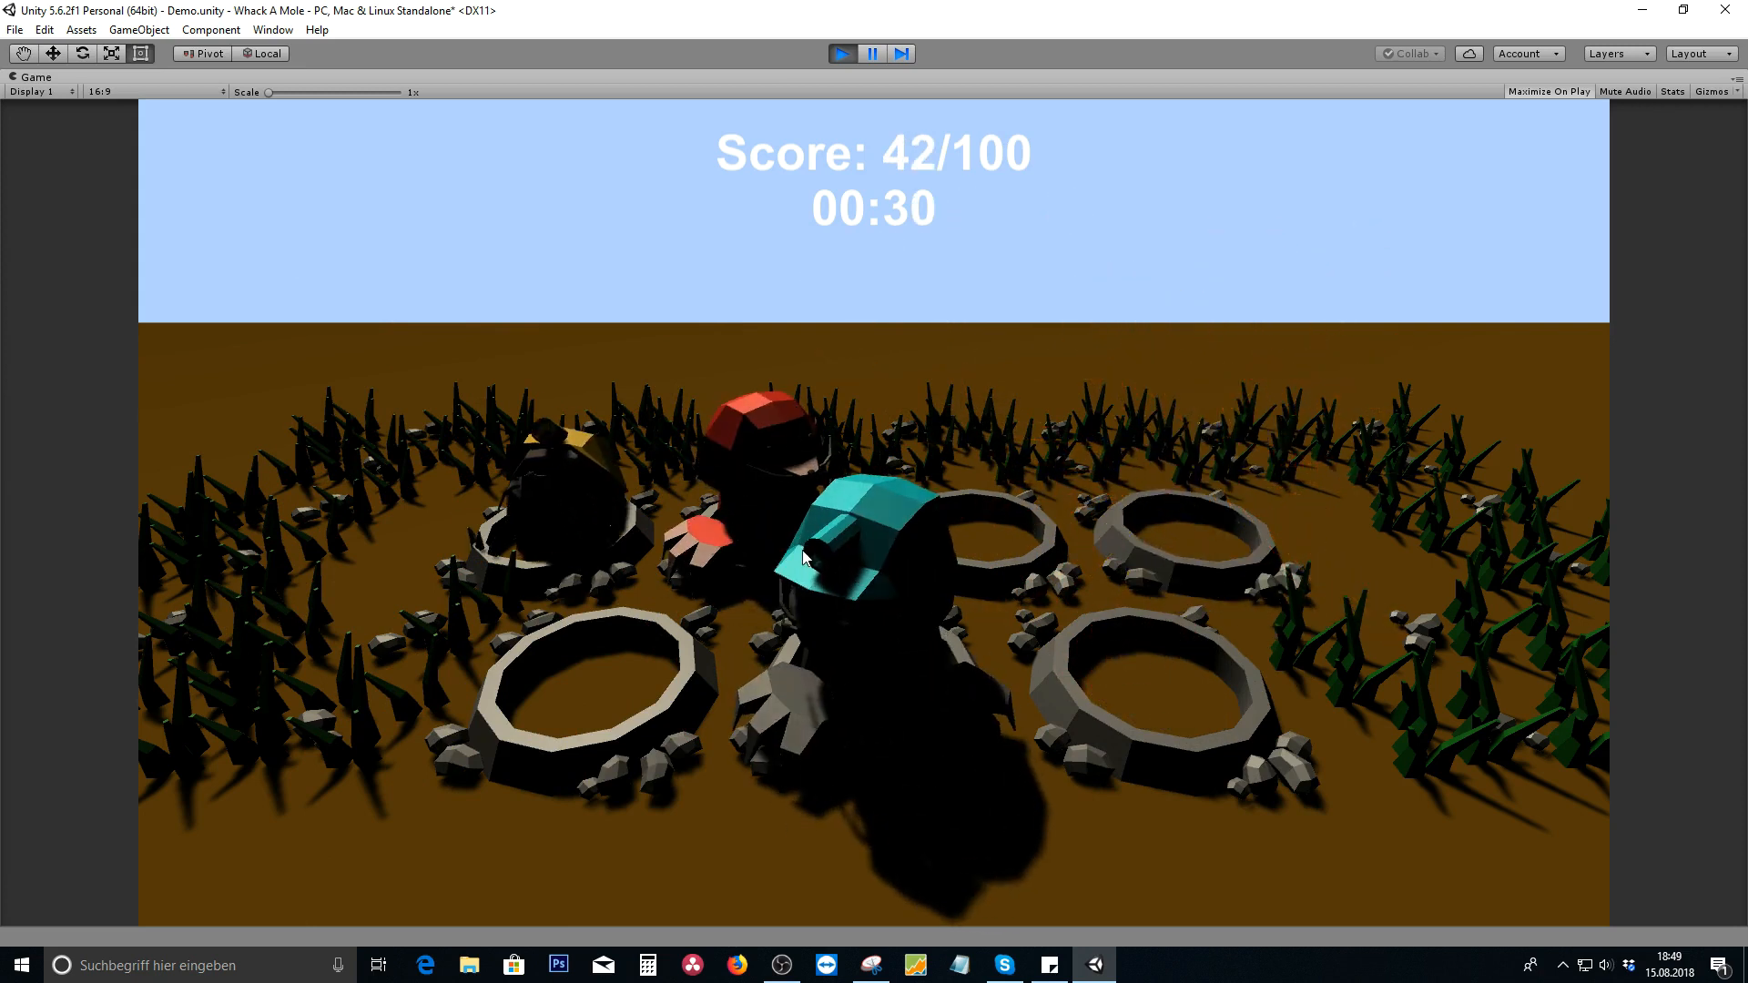
click(838, 552)
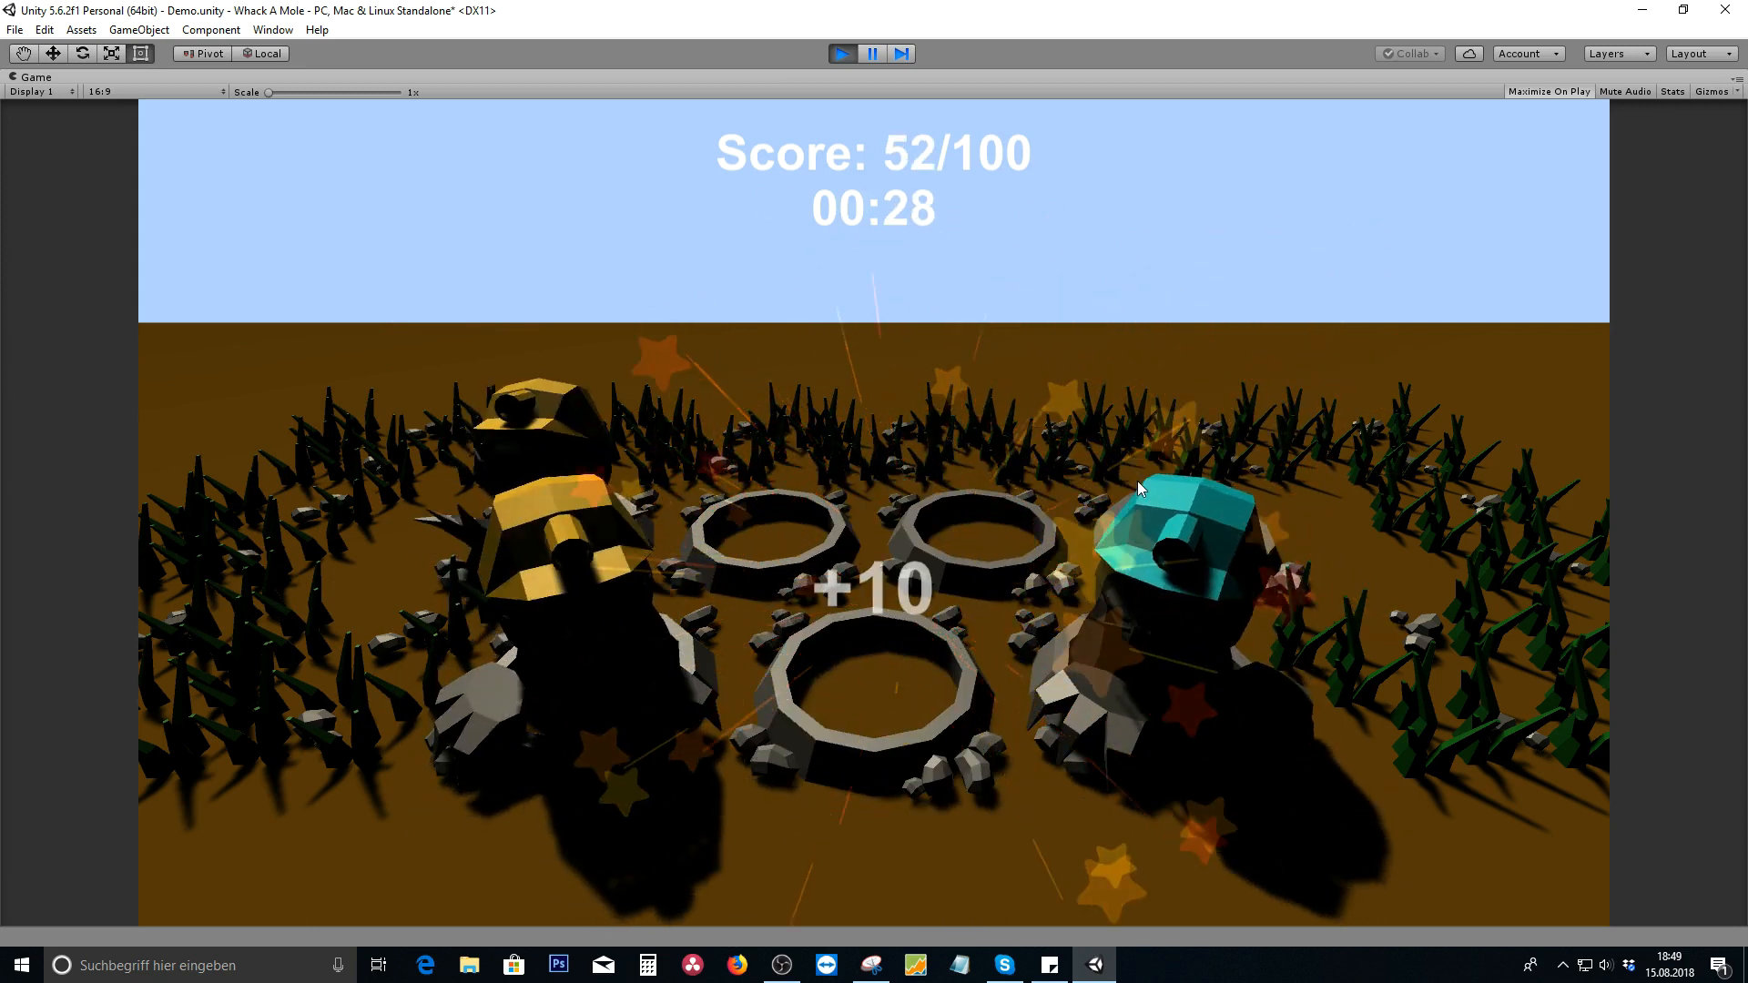
click(1188, 551)
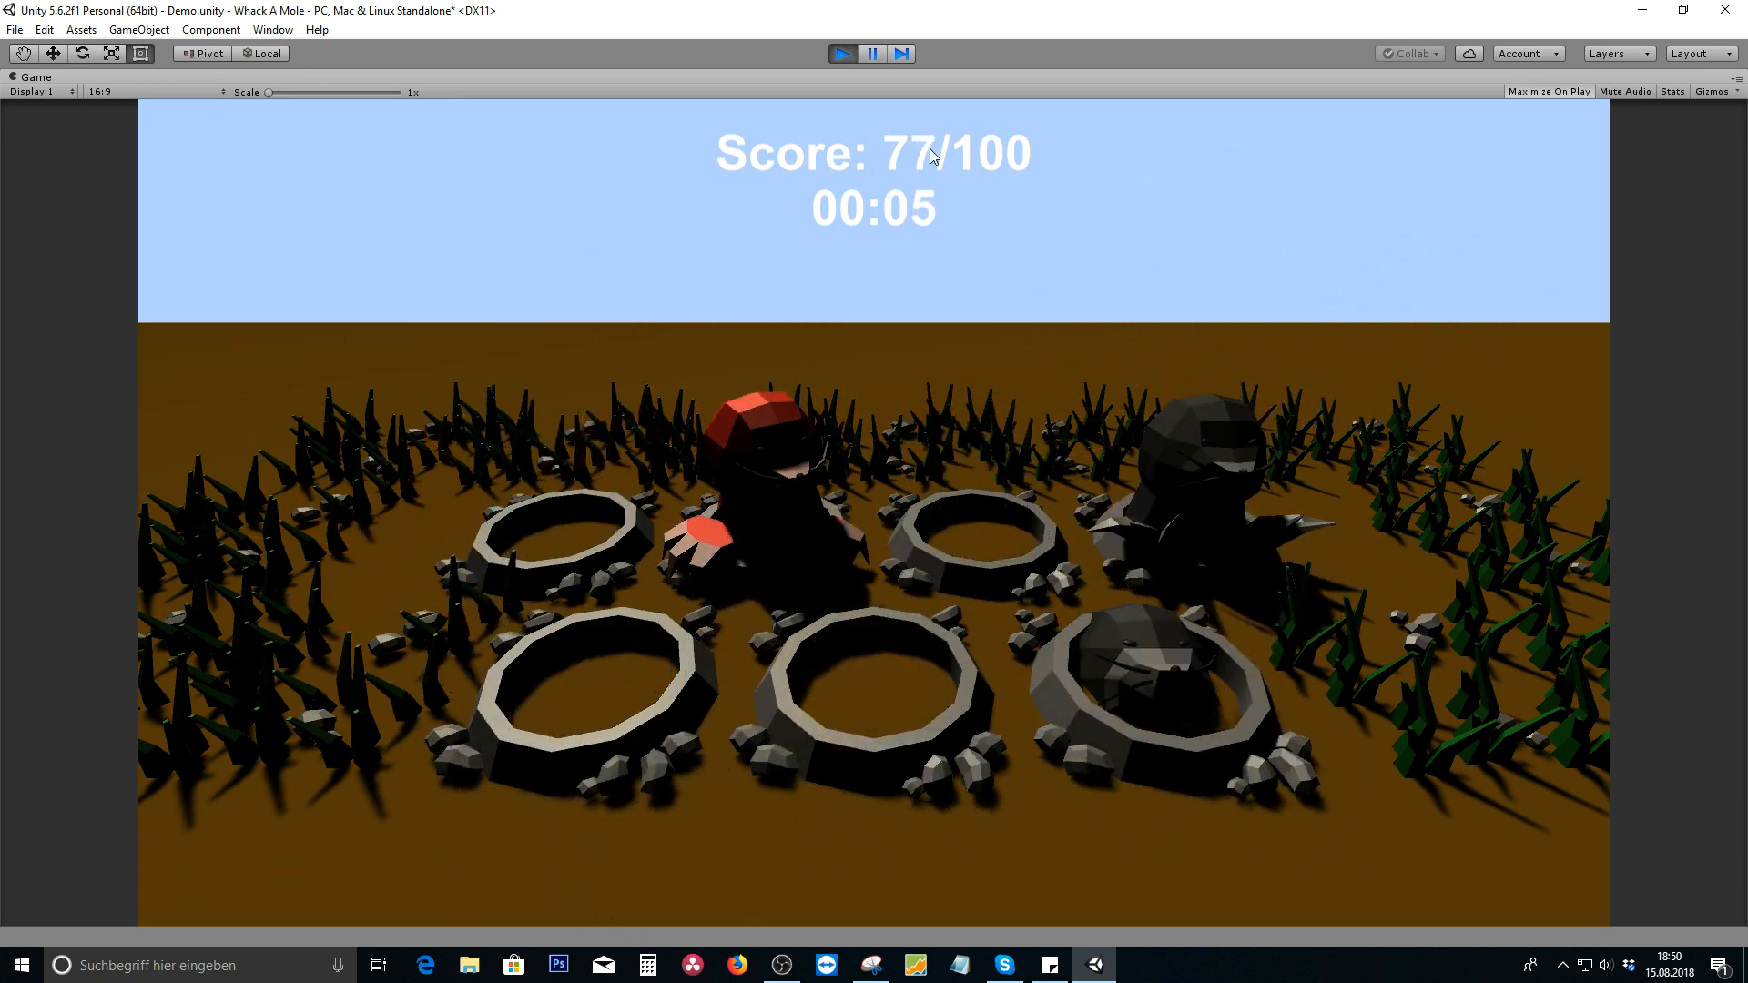
mouse_move(940, 365)
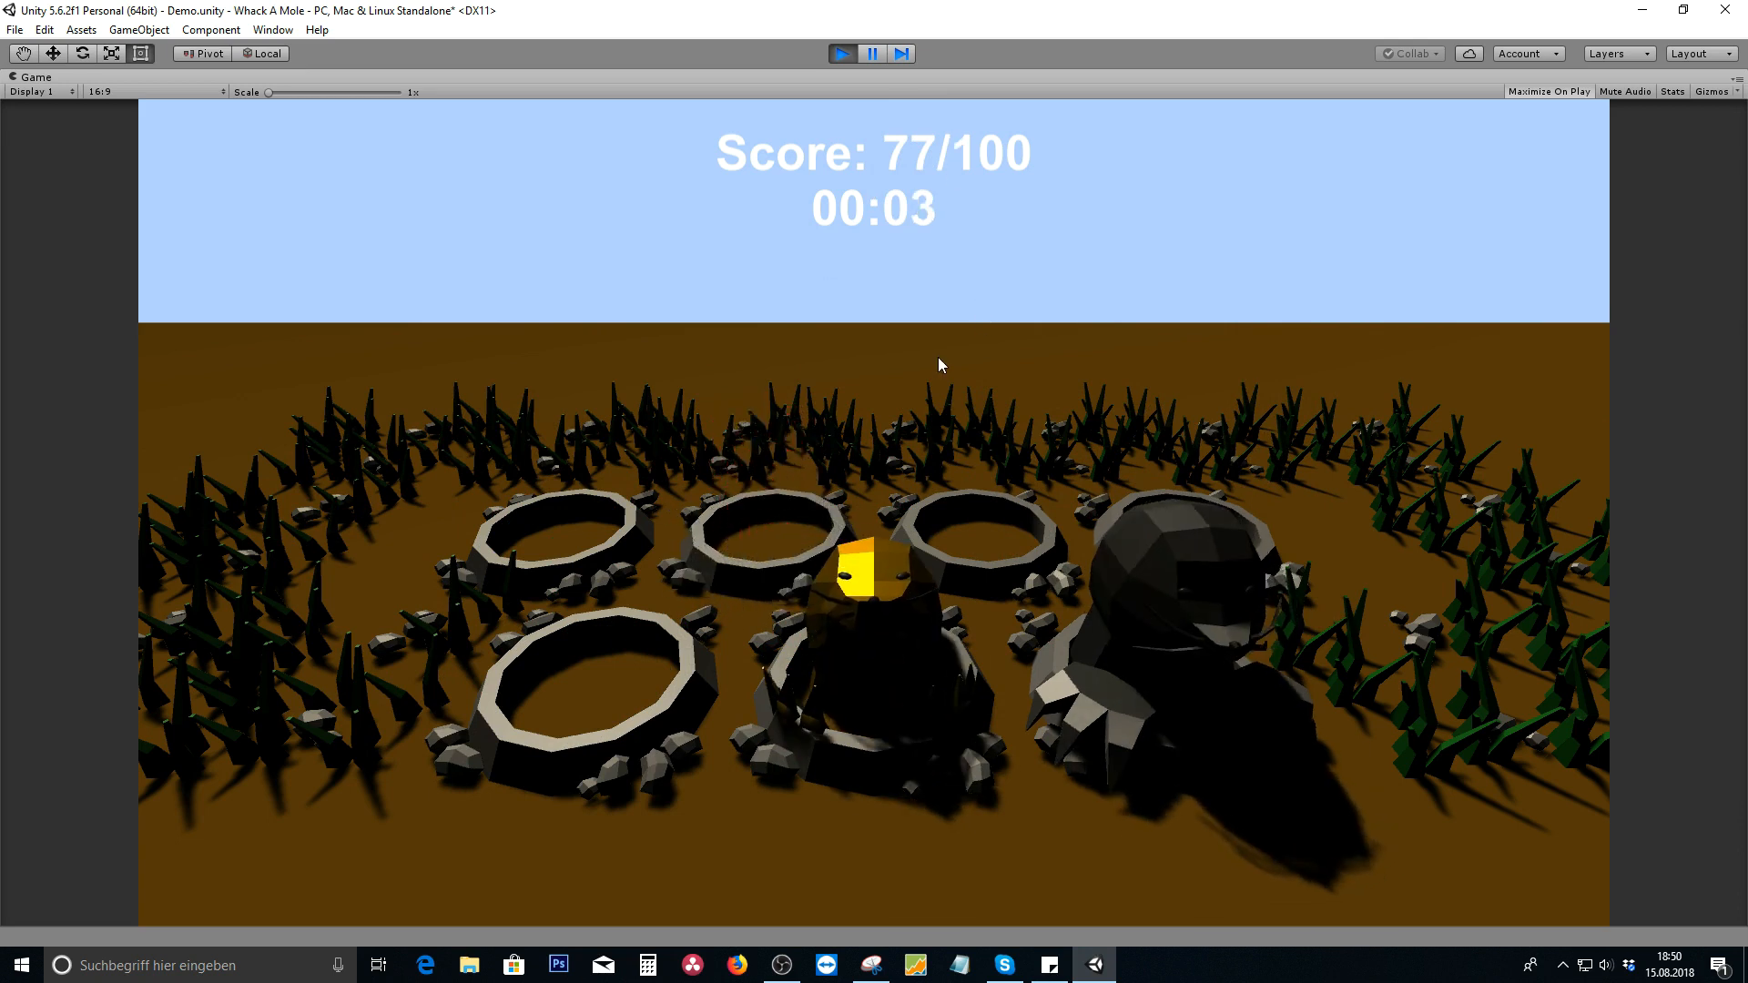
click(866, 596)
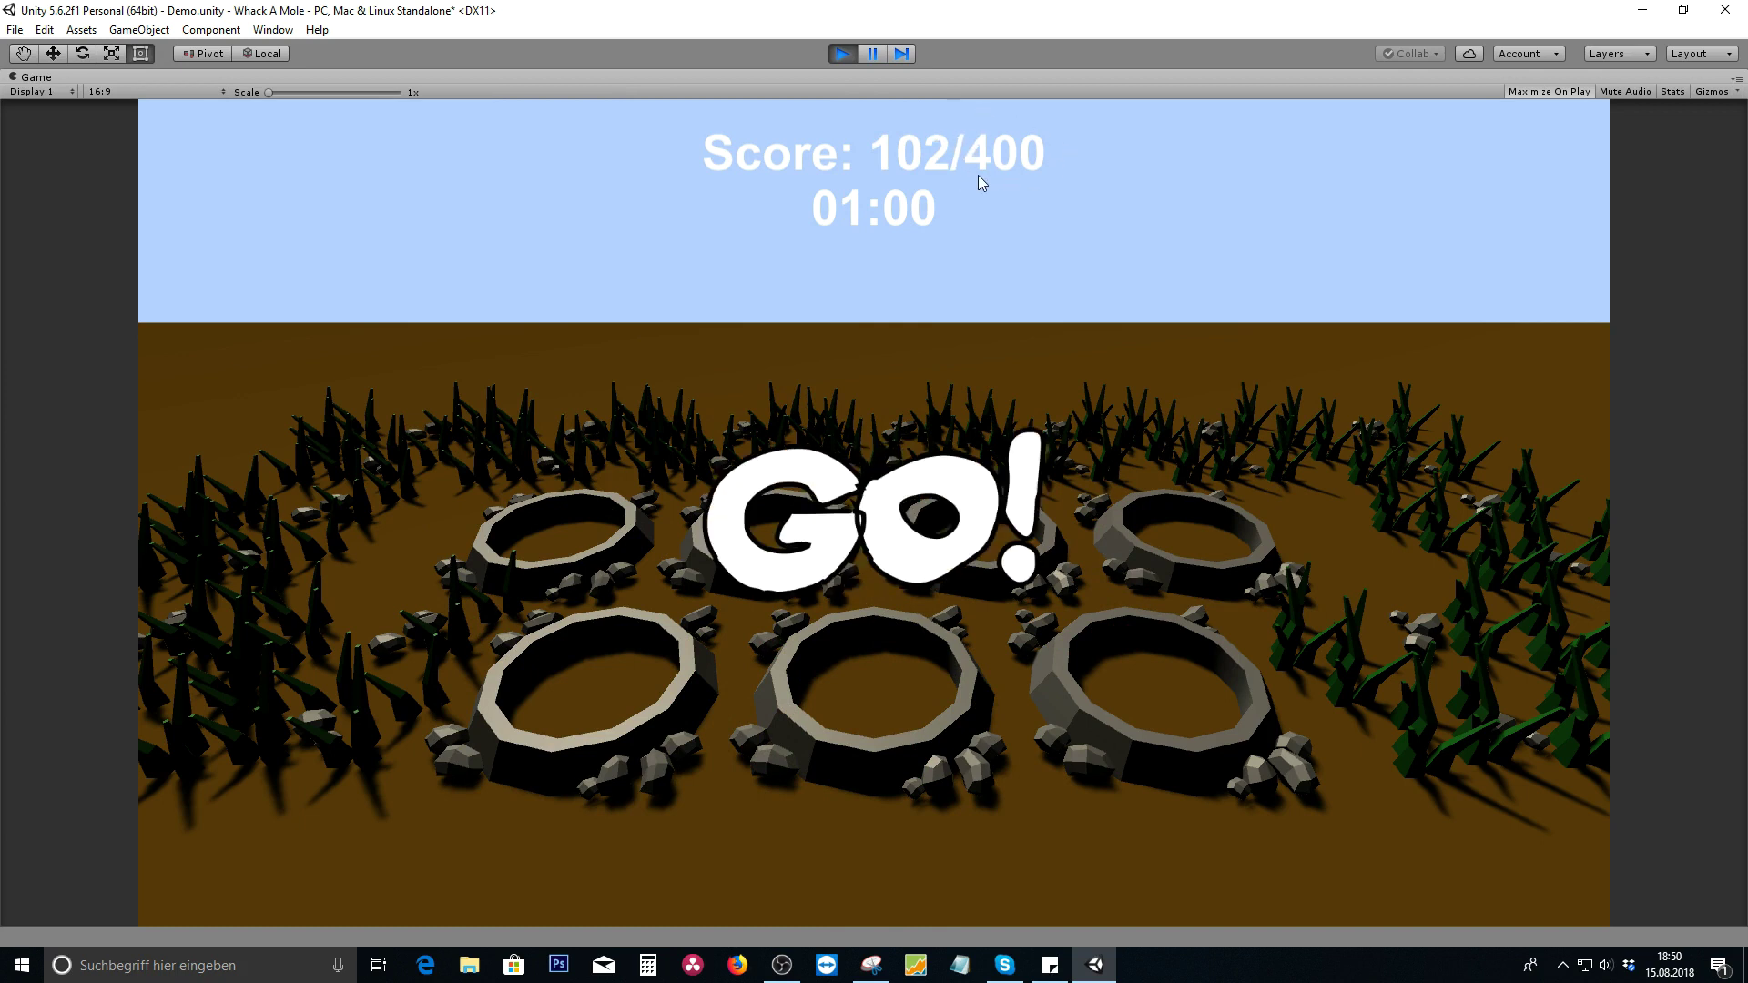
- Whack moles throughout level 2, pushing the score to 268 against the 400 target
click(1165, 533)
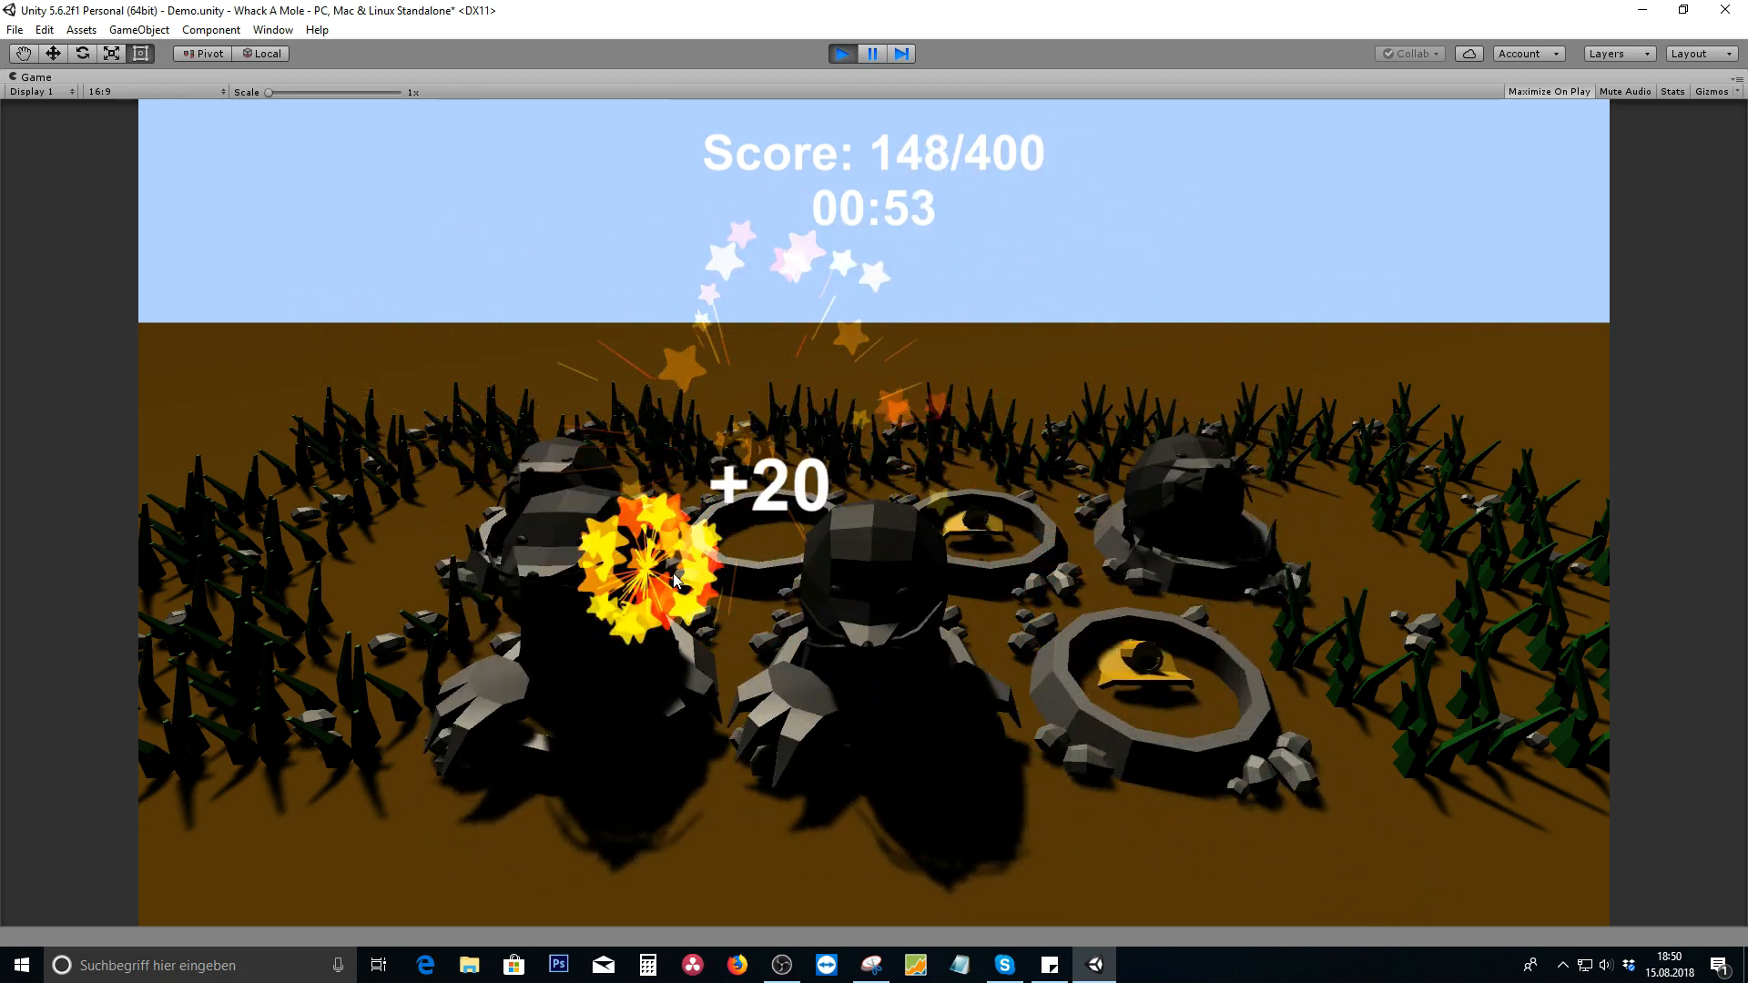
click(1014, 416)
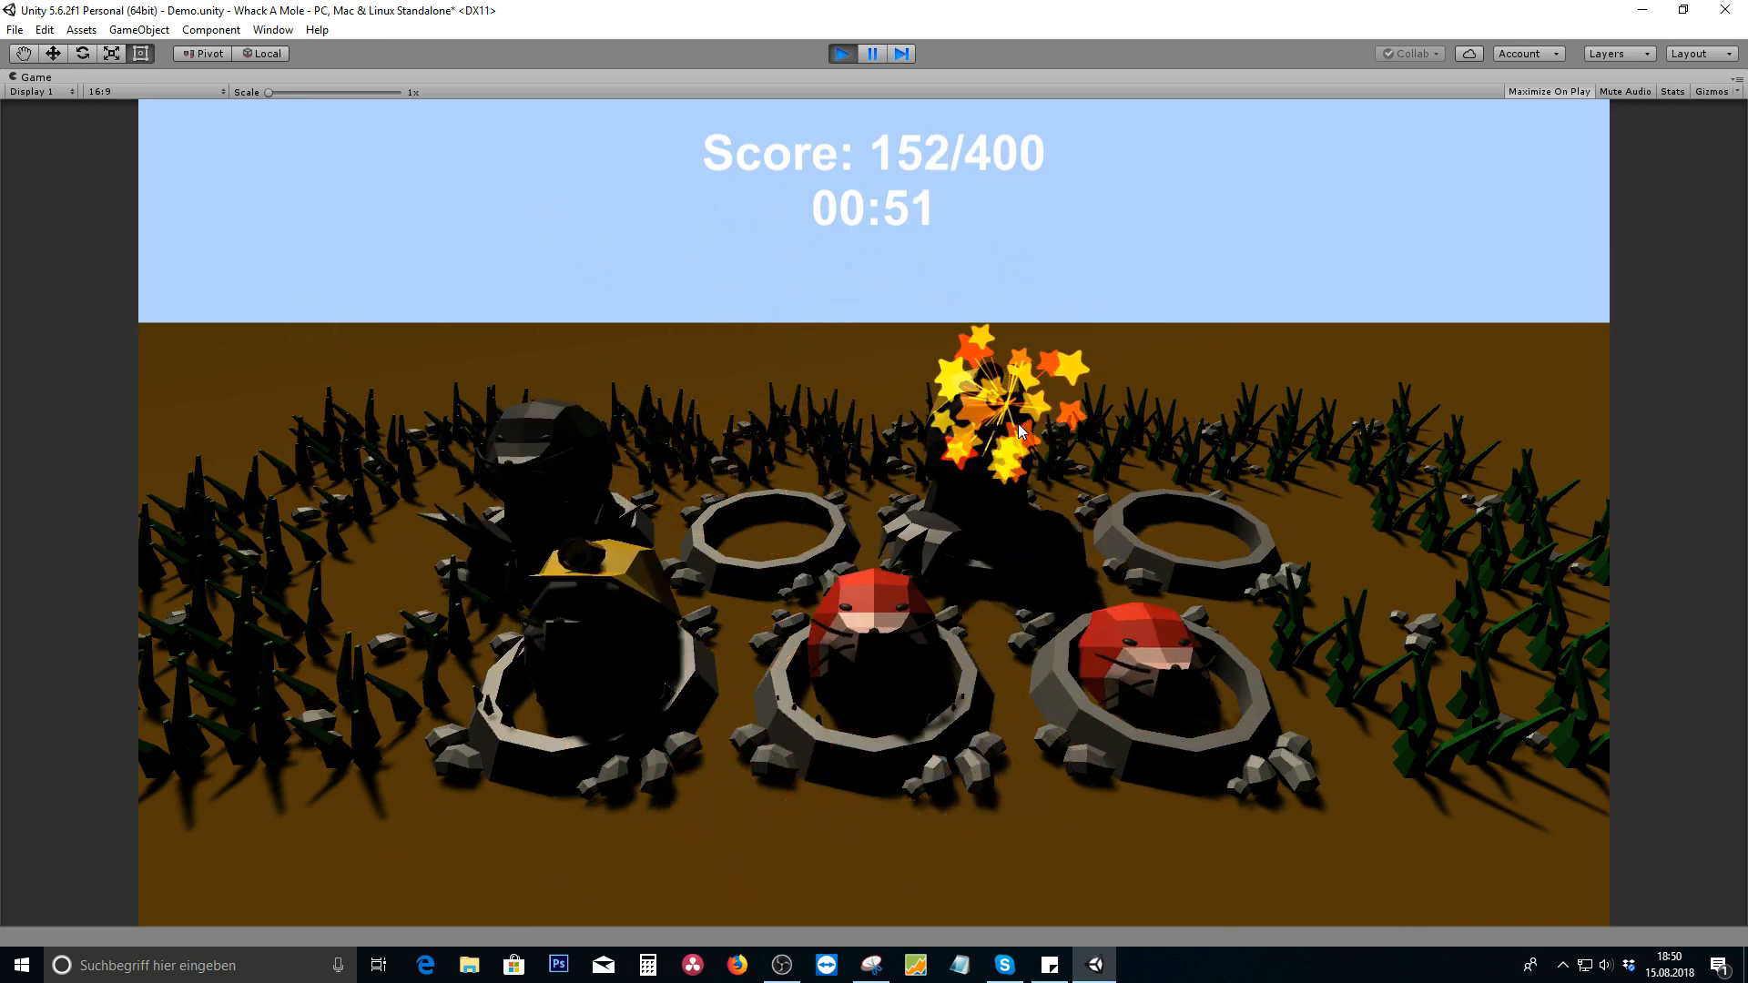
click(592, 557)
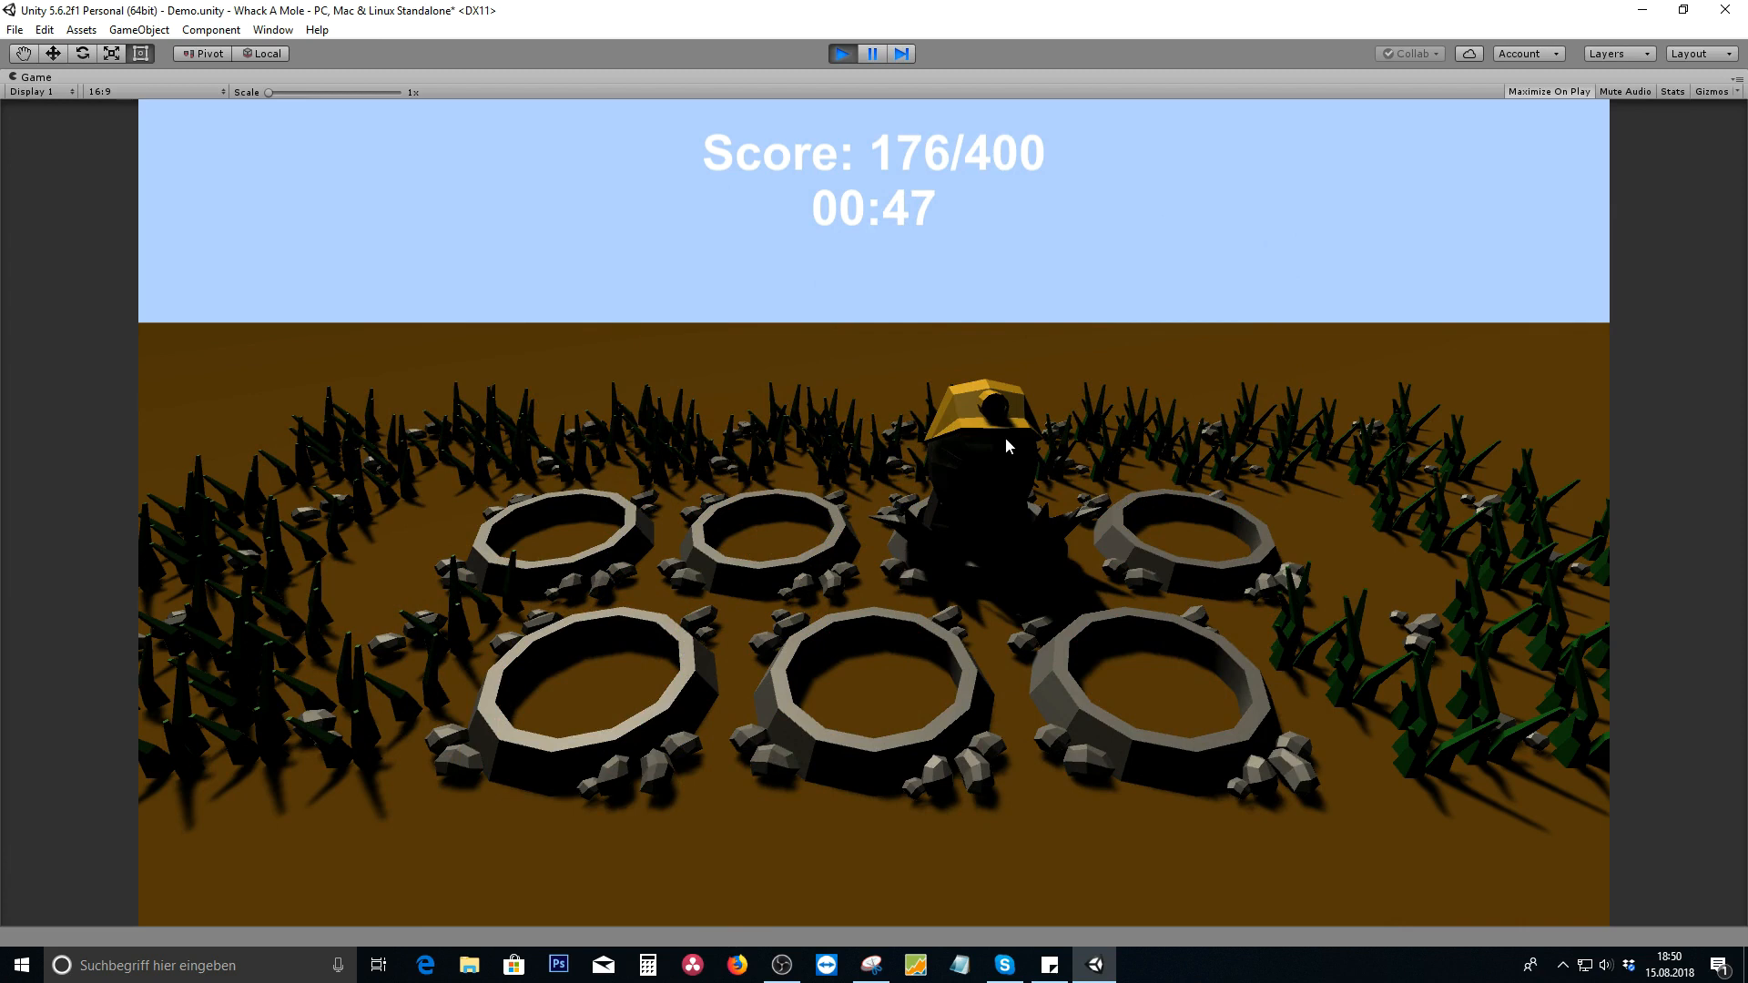
click(1175, 571)
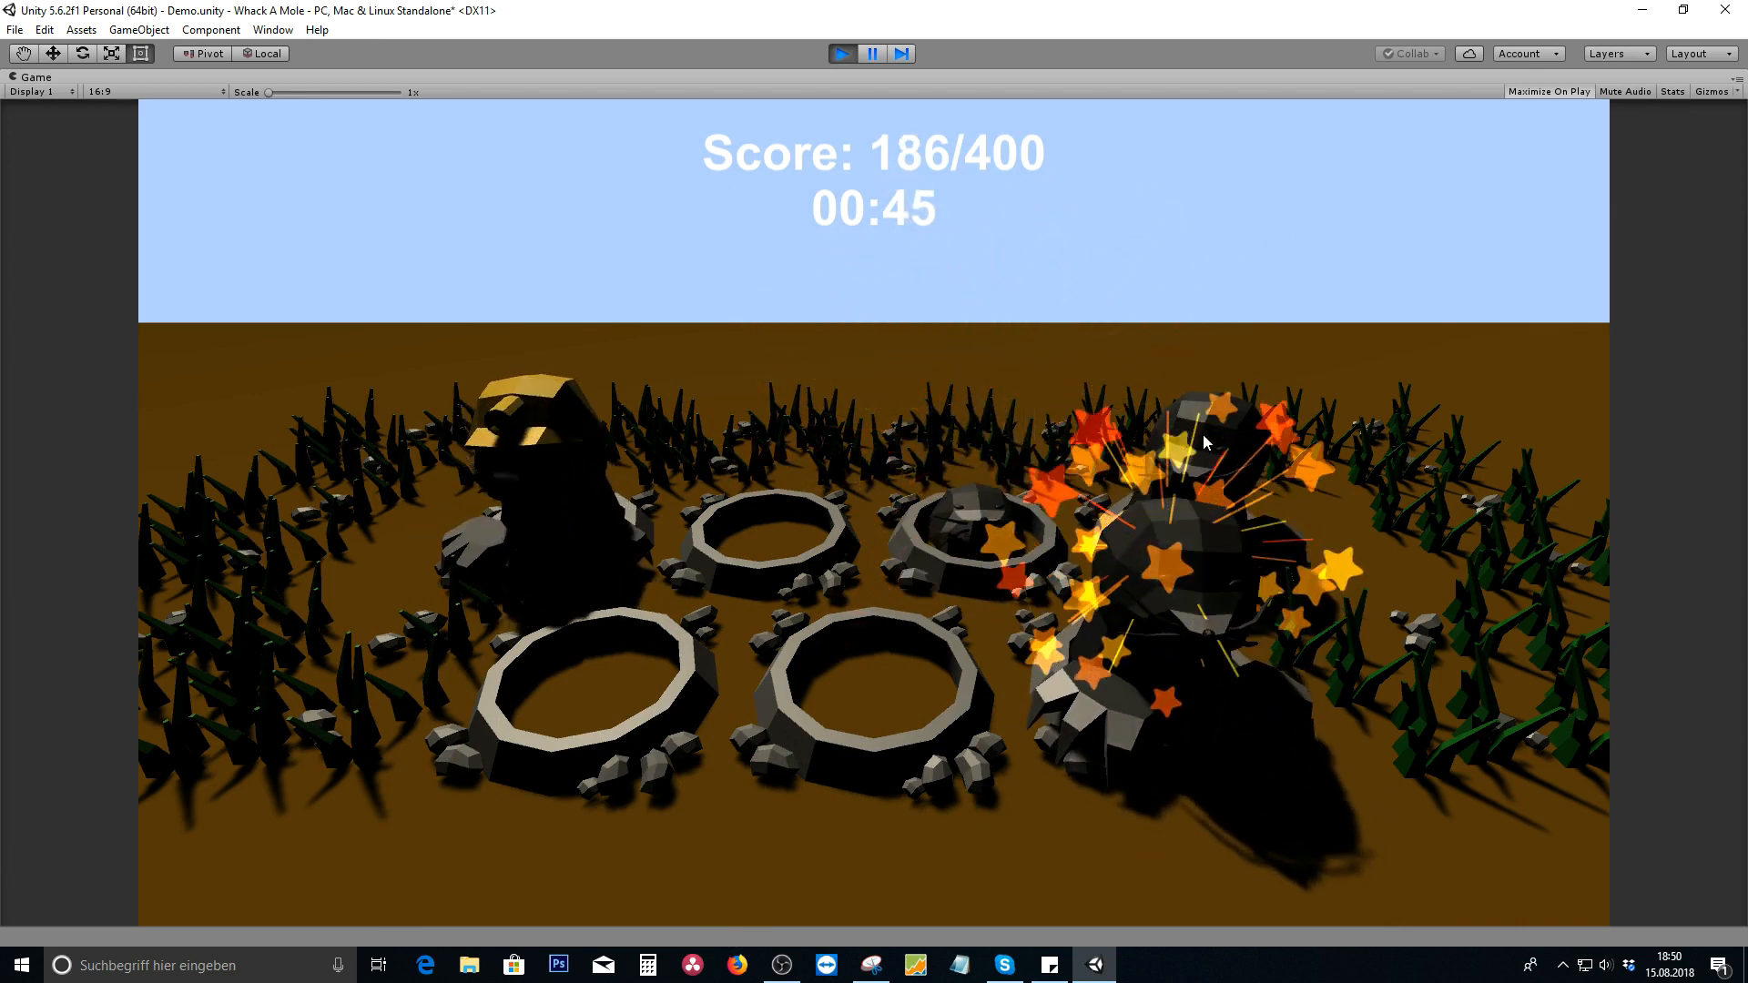
click(1204, 441)
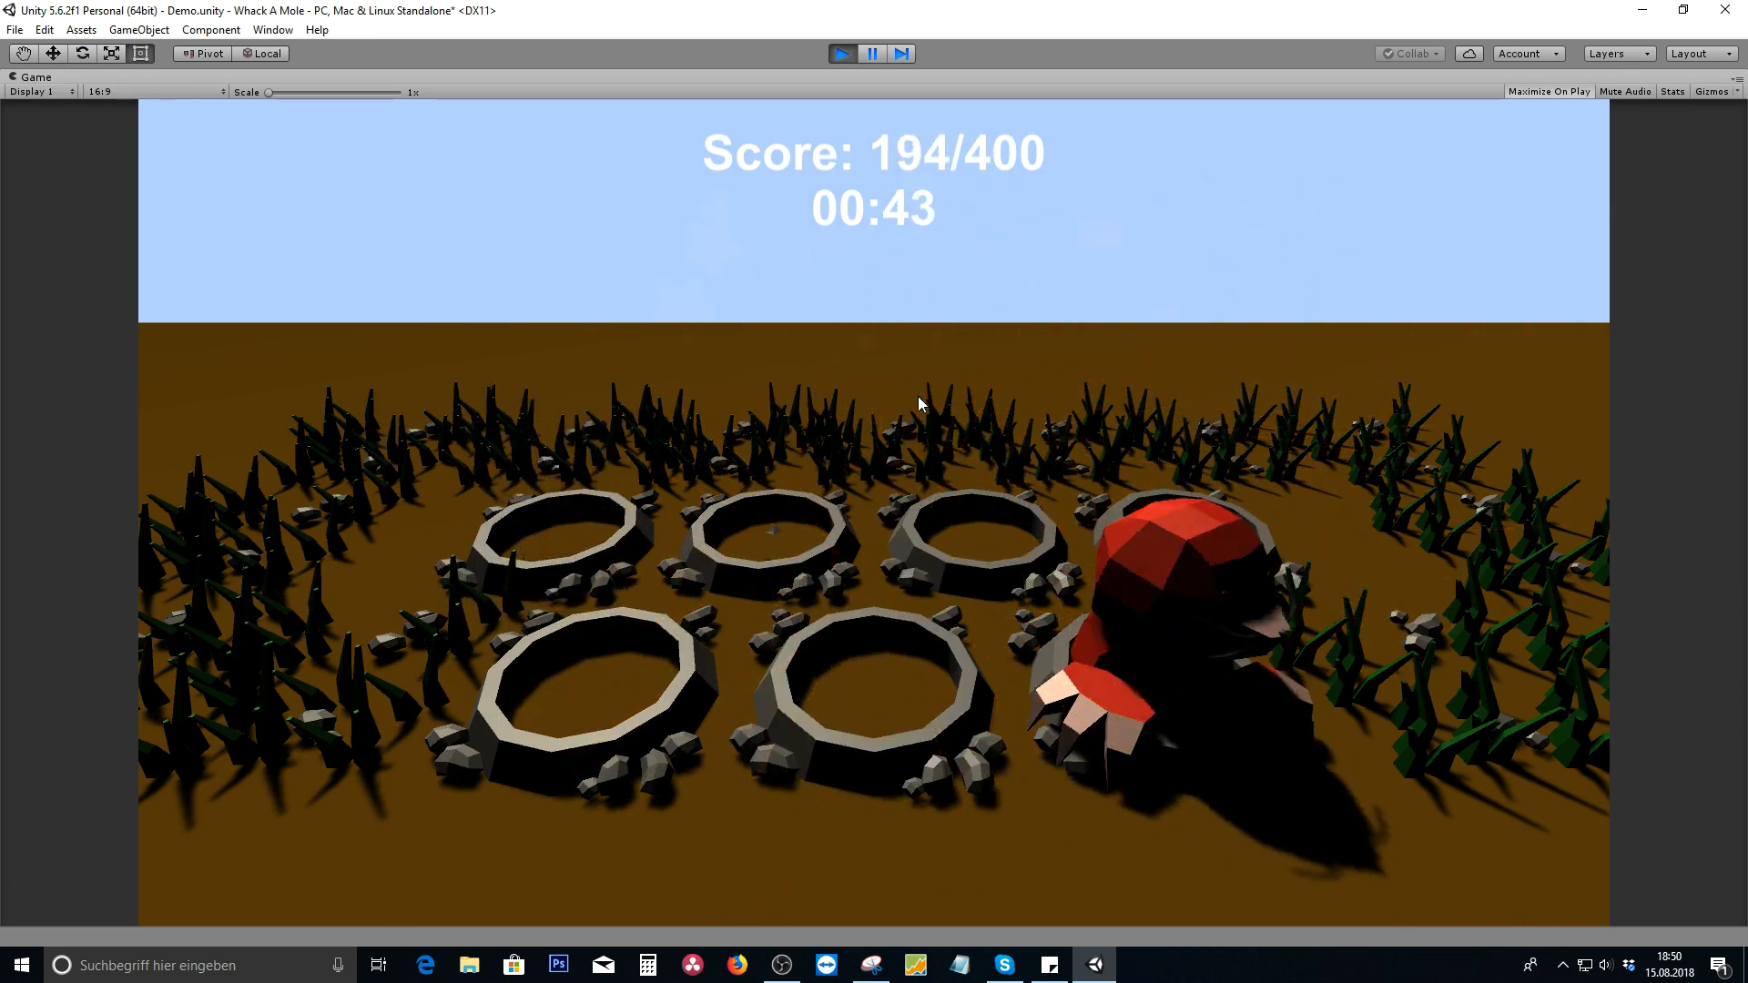
click(563, 630)
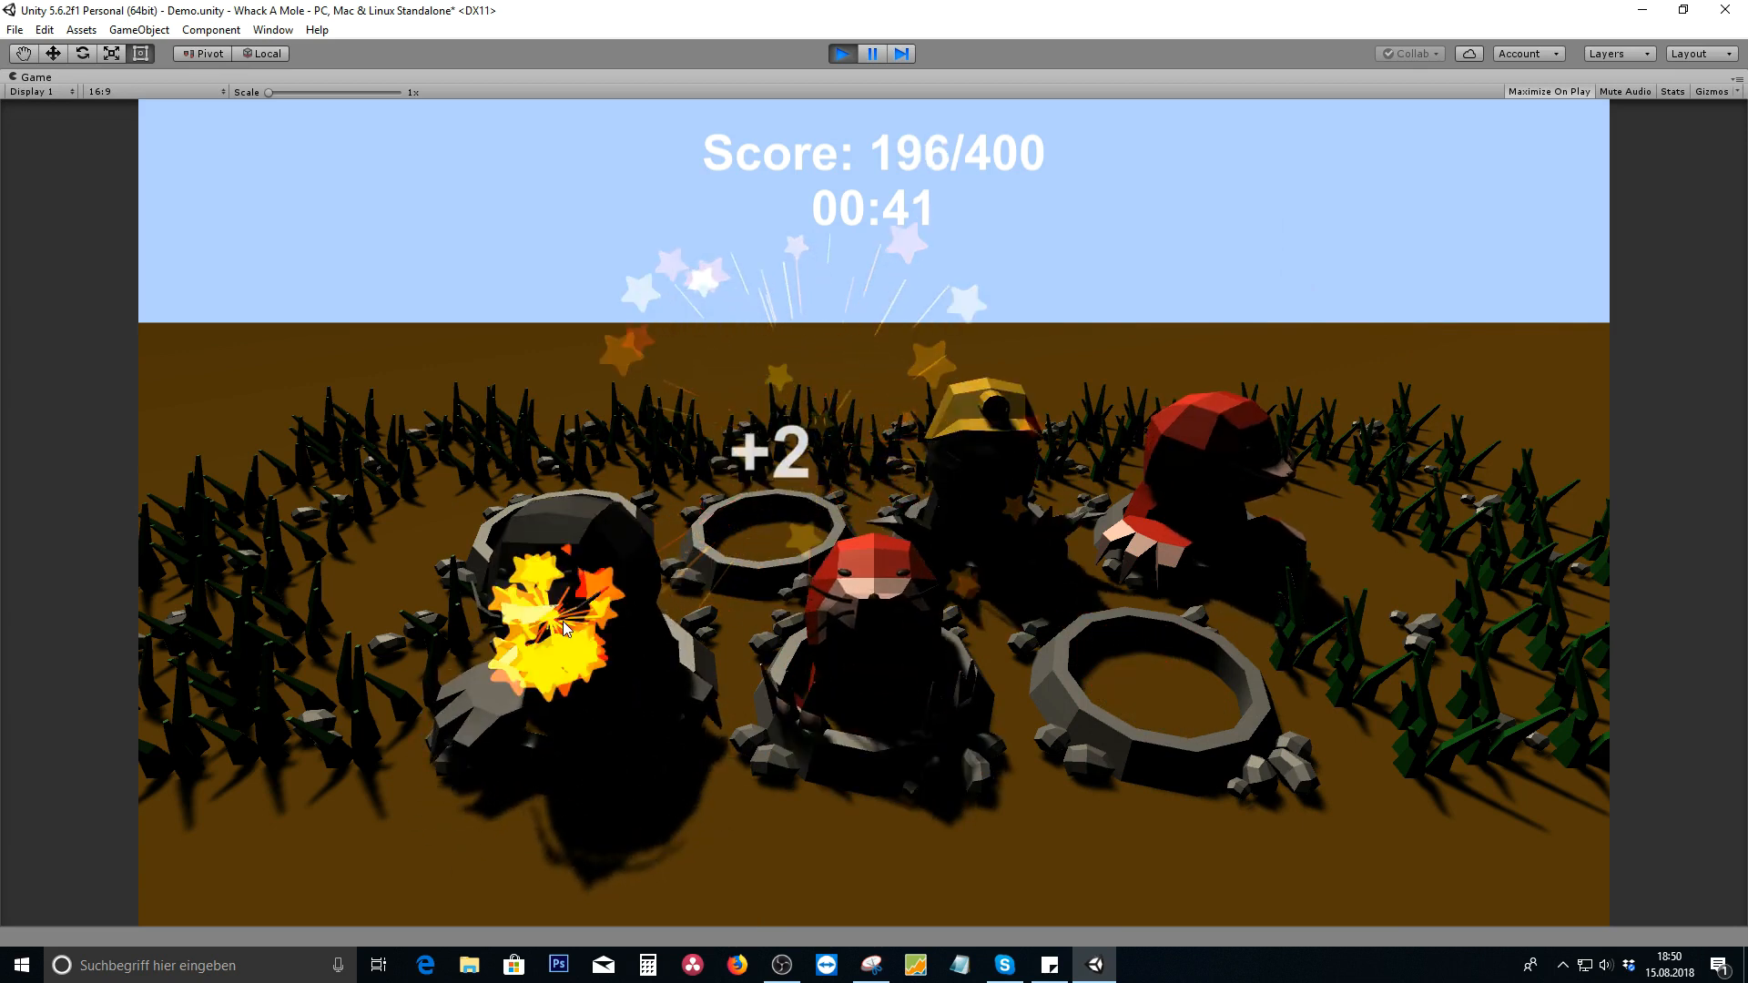
click(980, 425)
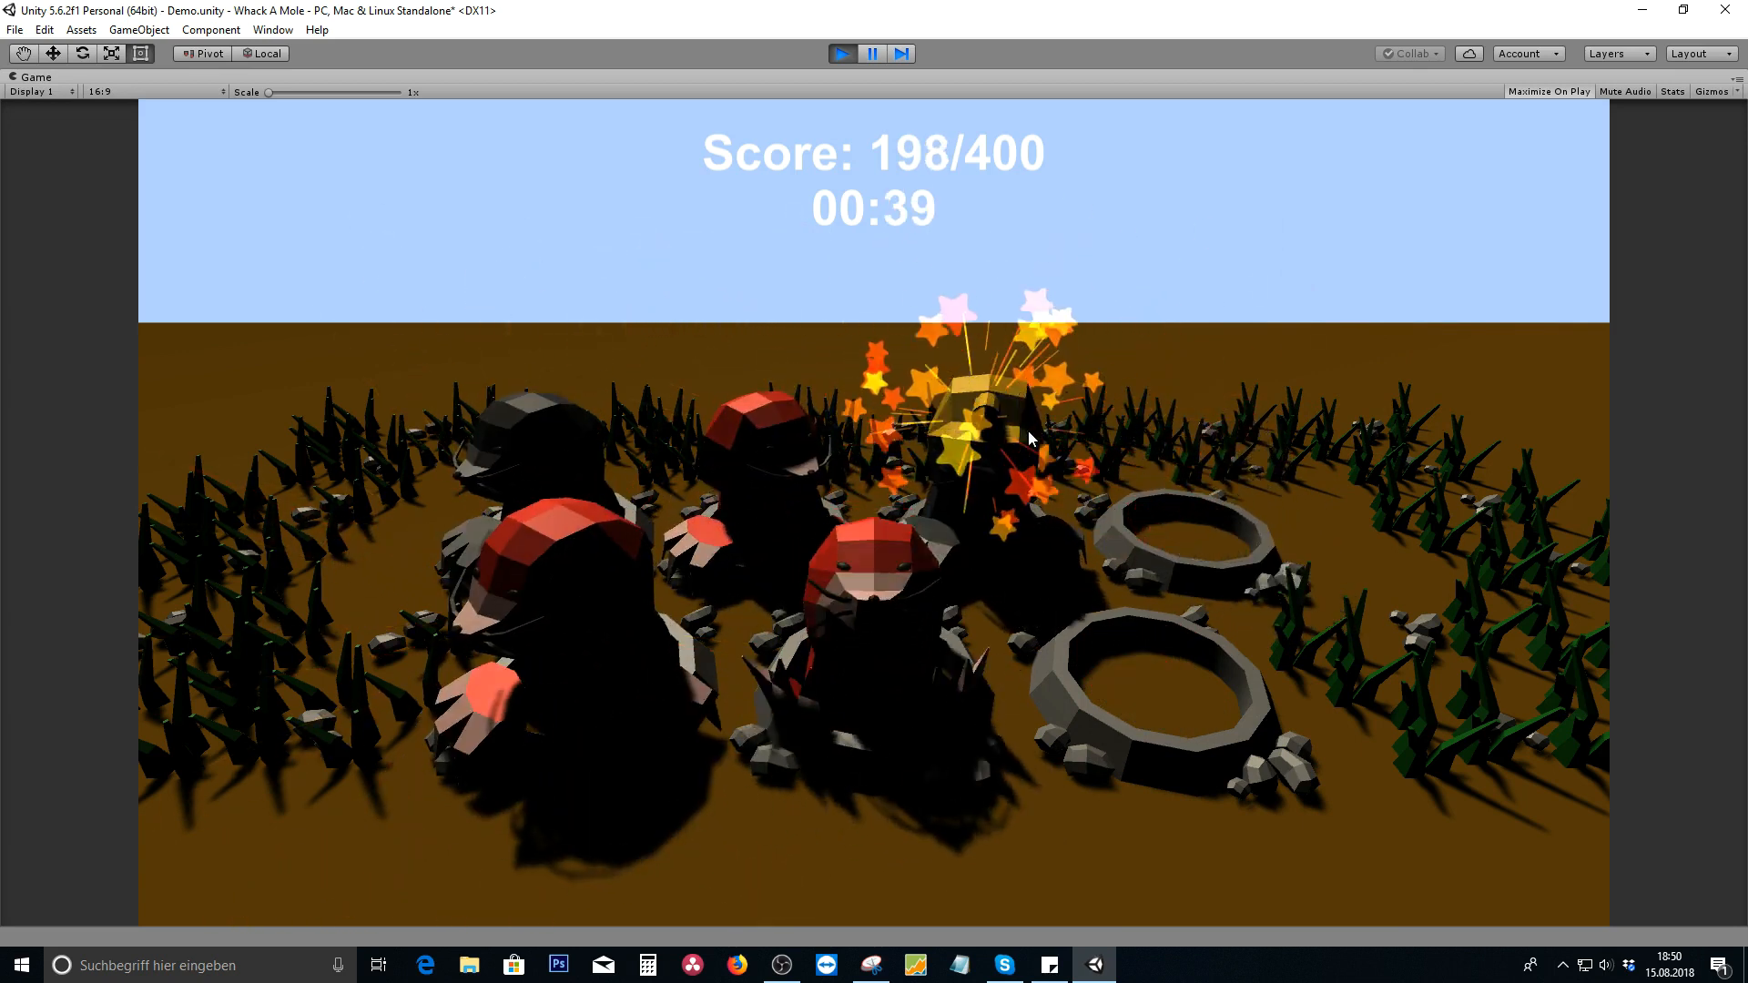
click(1240, 590)
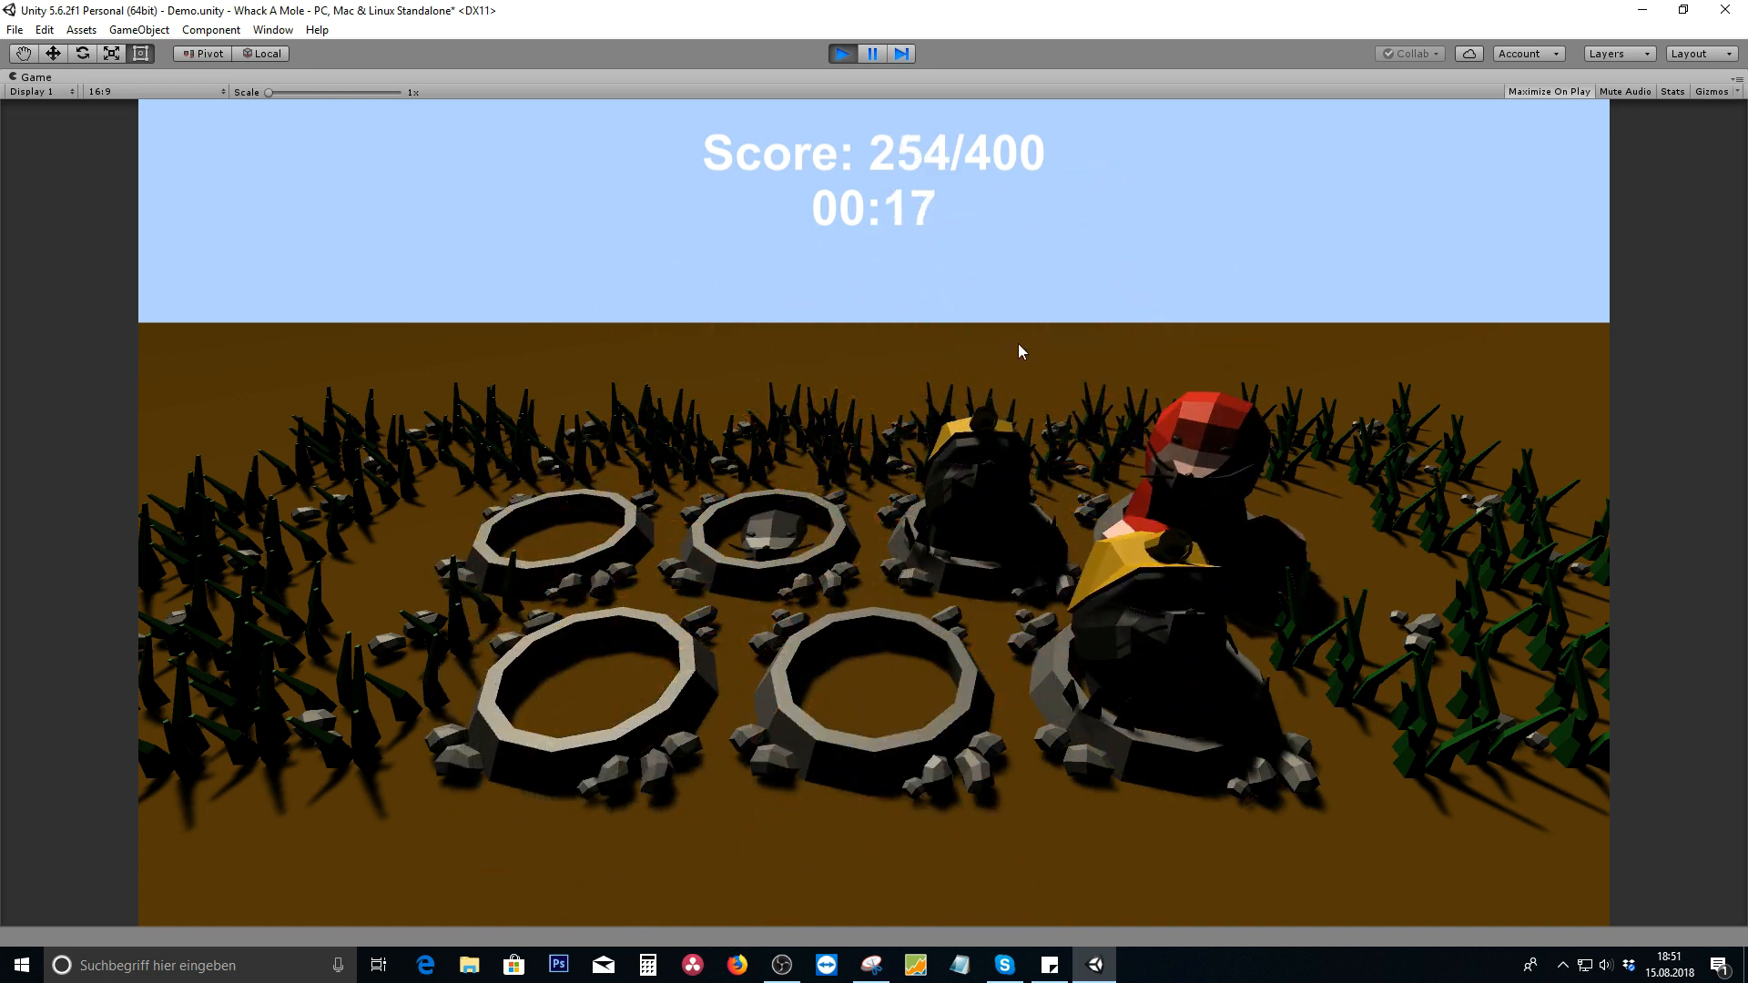
click(786, 456)
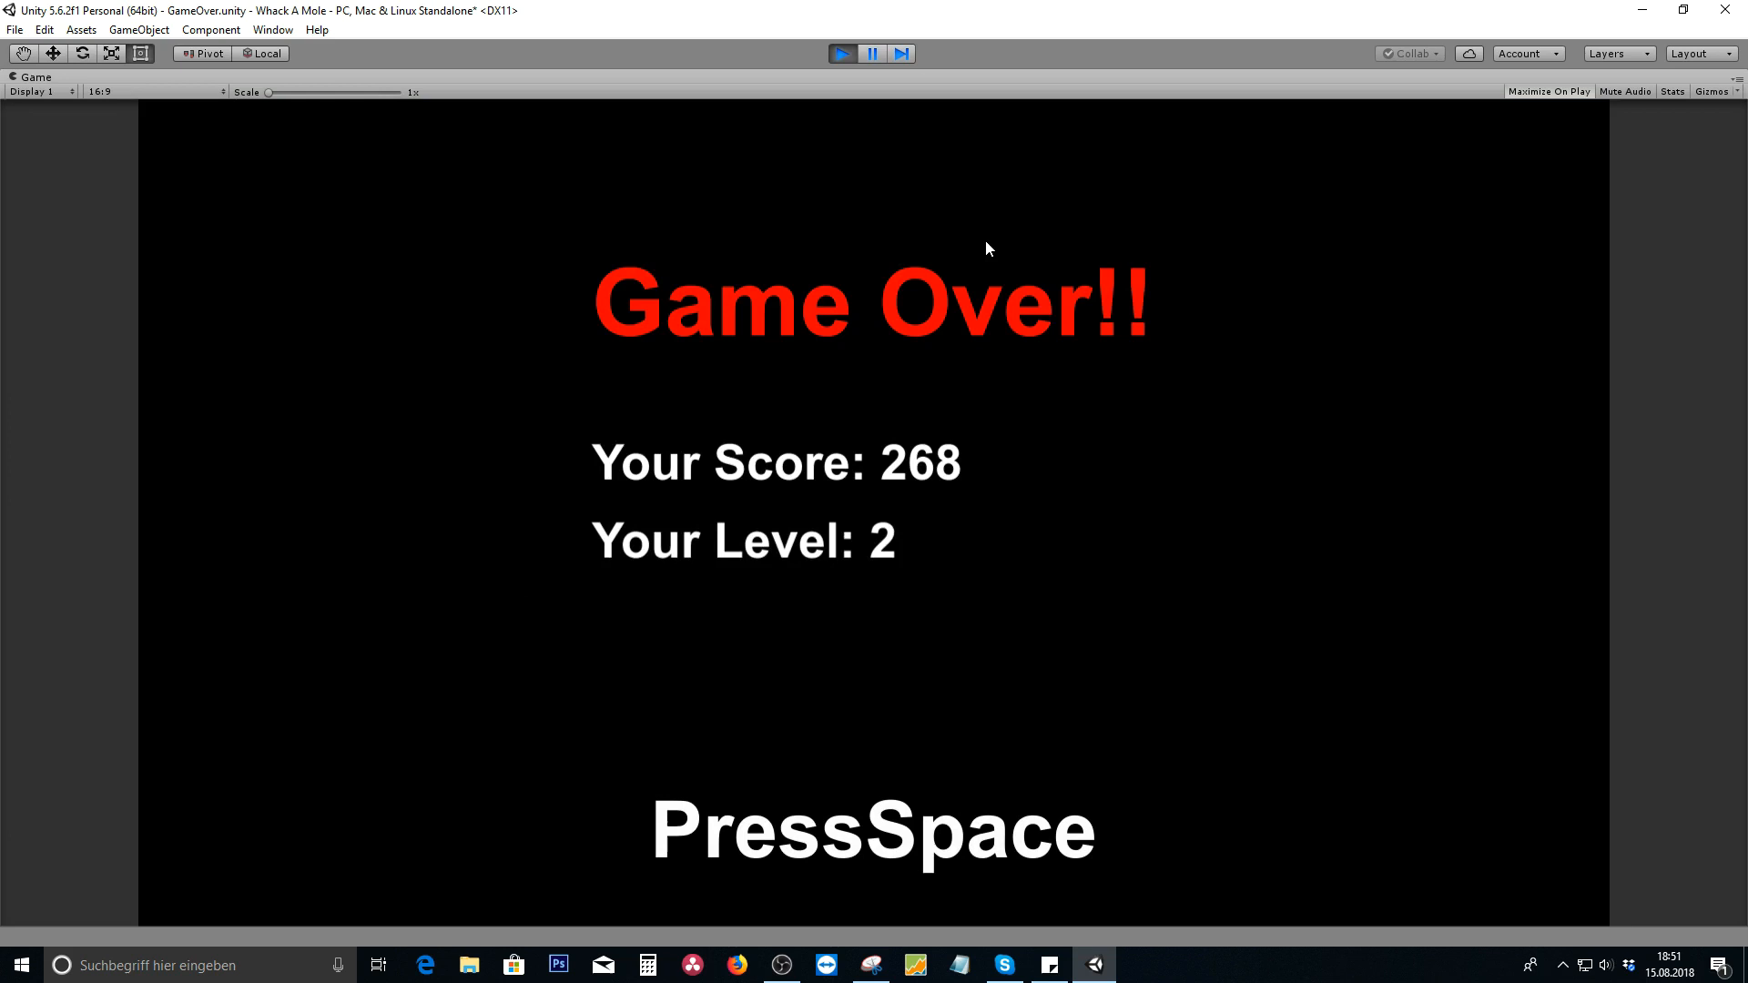
mouse_move(1082, 373)
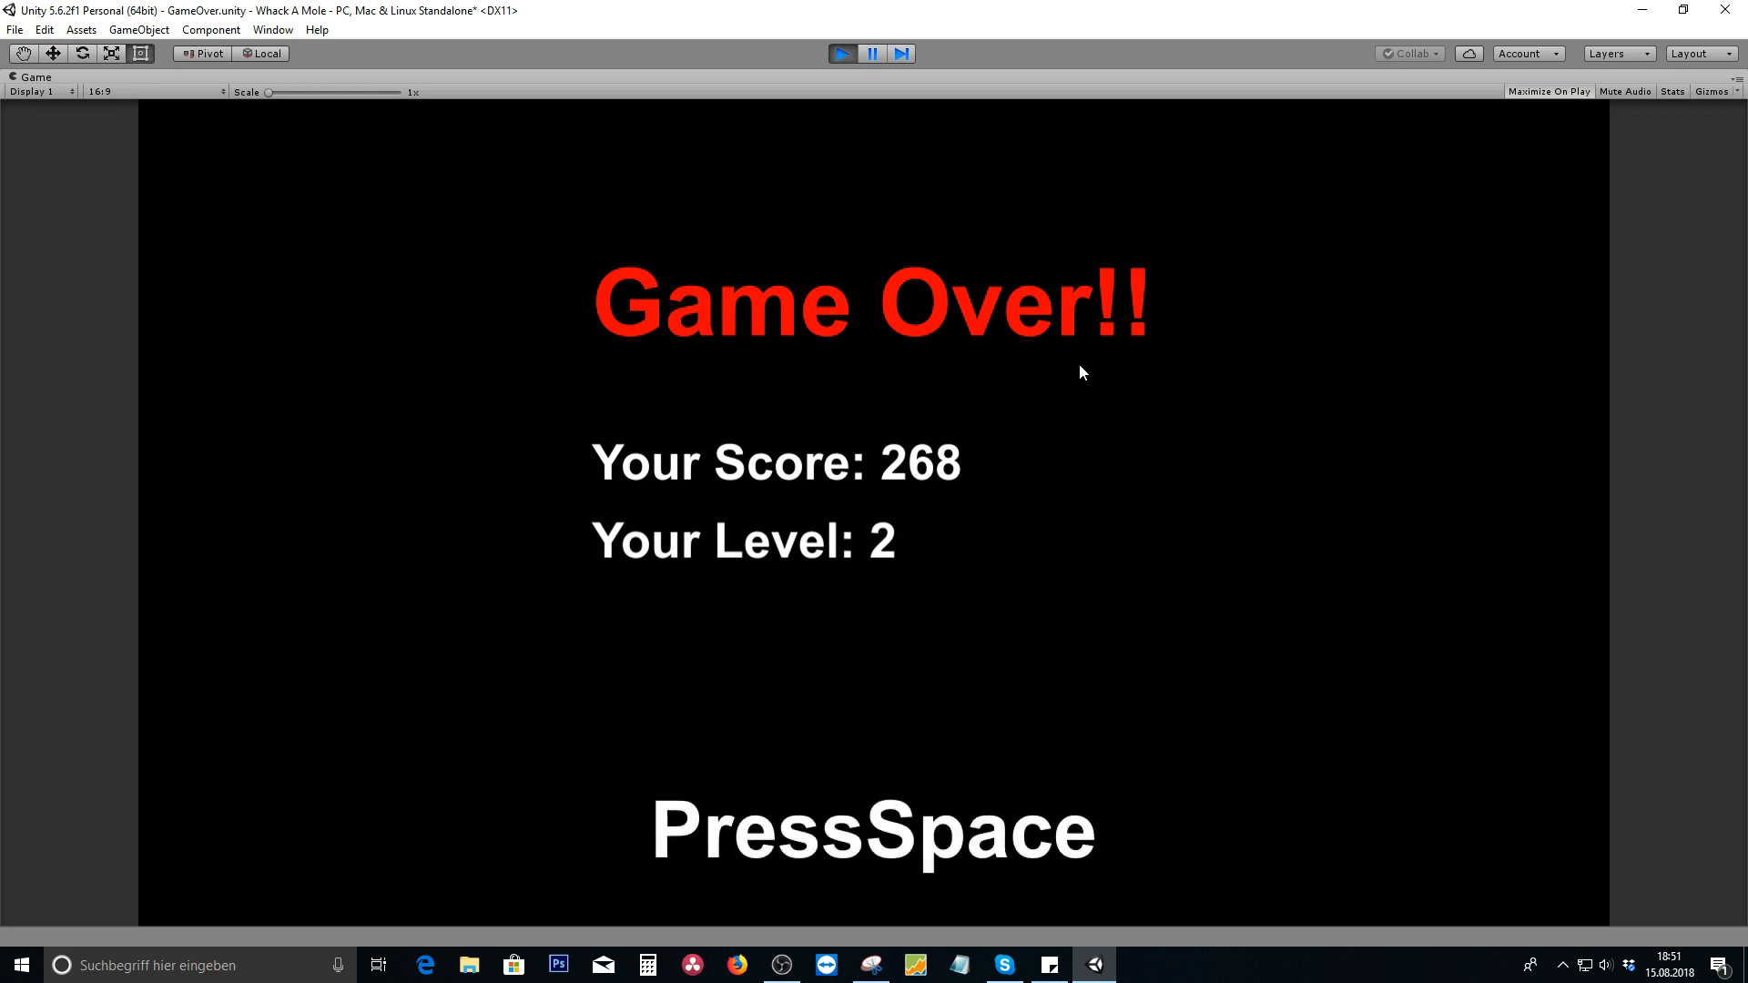
mouse_move(813, 545)
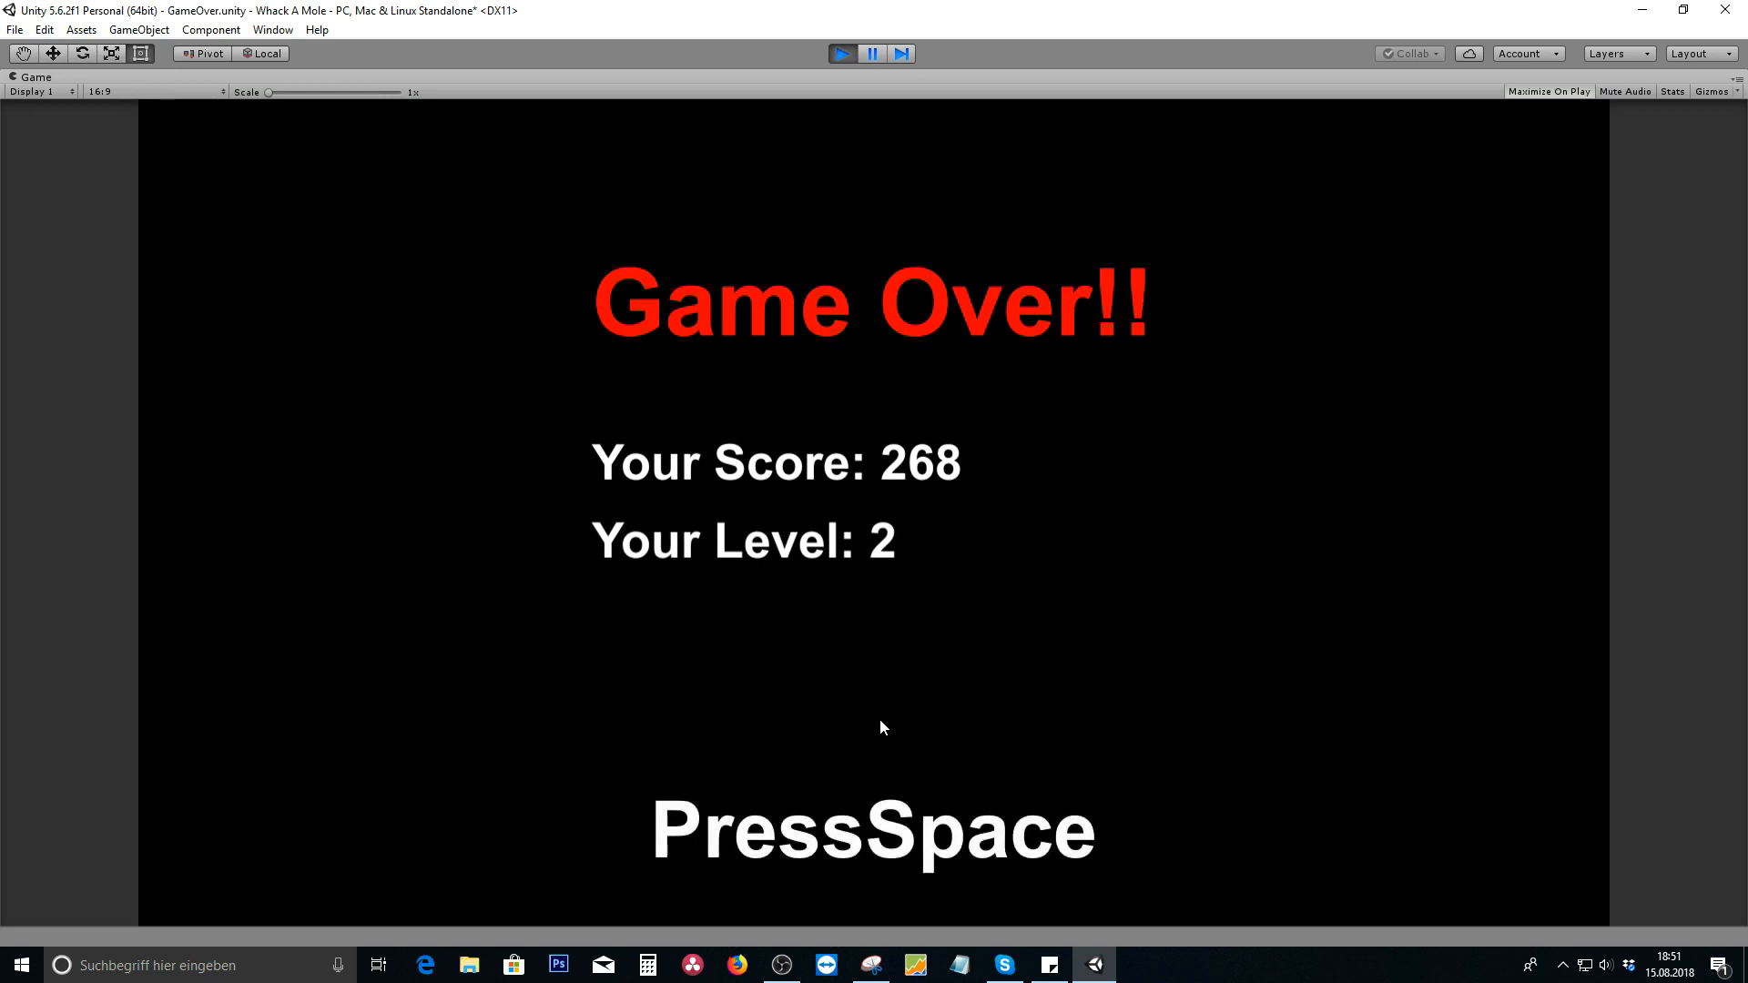
- Leave the Game Over screen (score 268, level 2) for the title screen with Space
key(space)
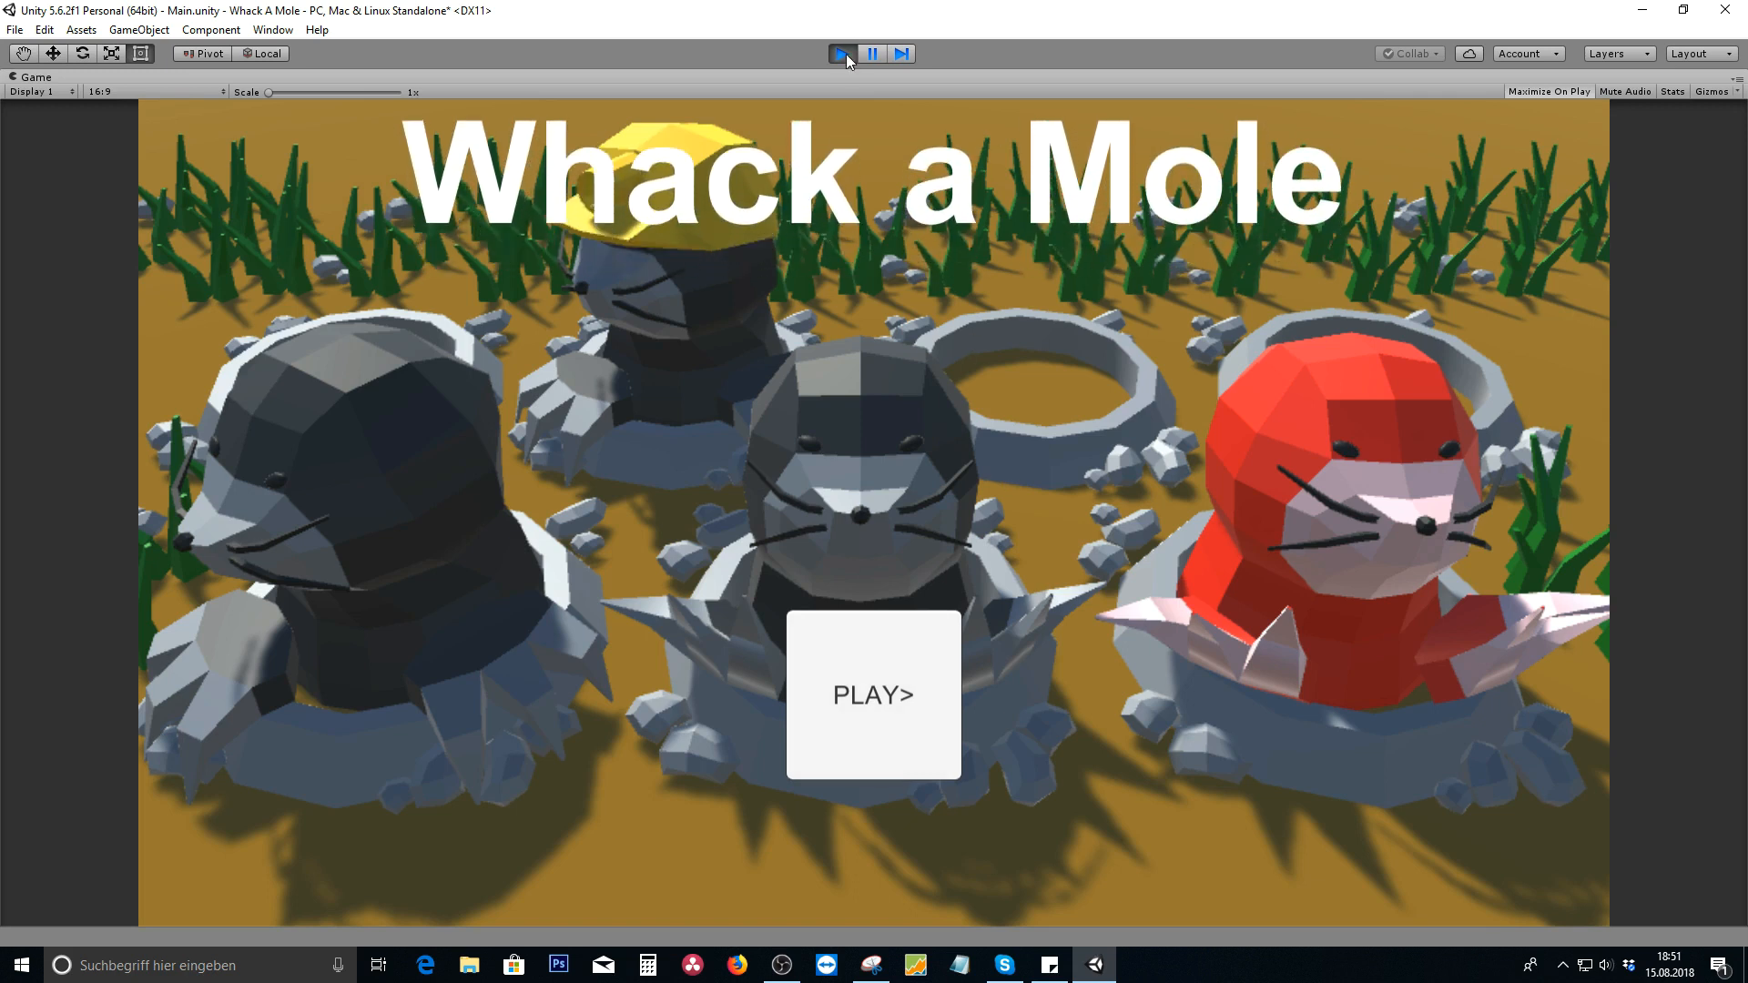
- Exit Play mode to return to editing the Main scene in the editor layout
click(842, 54)
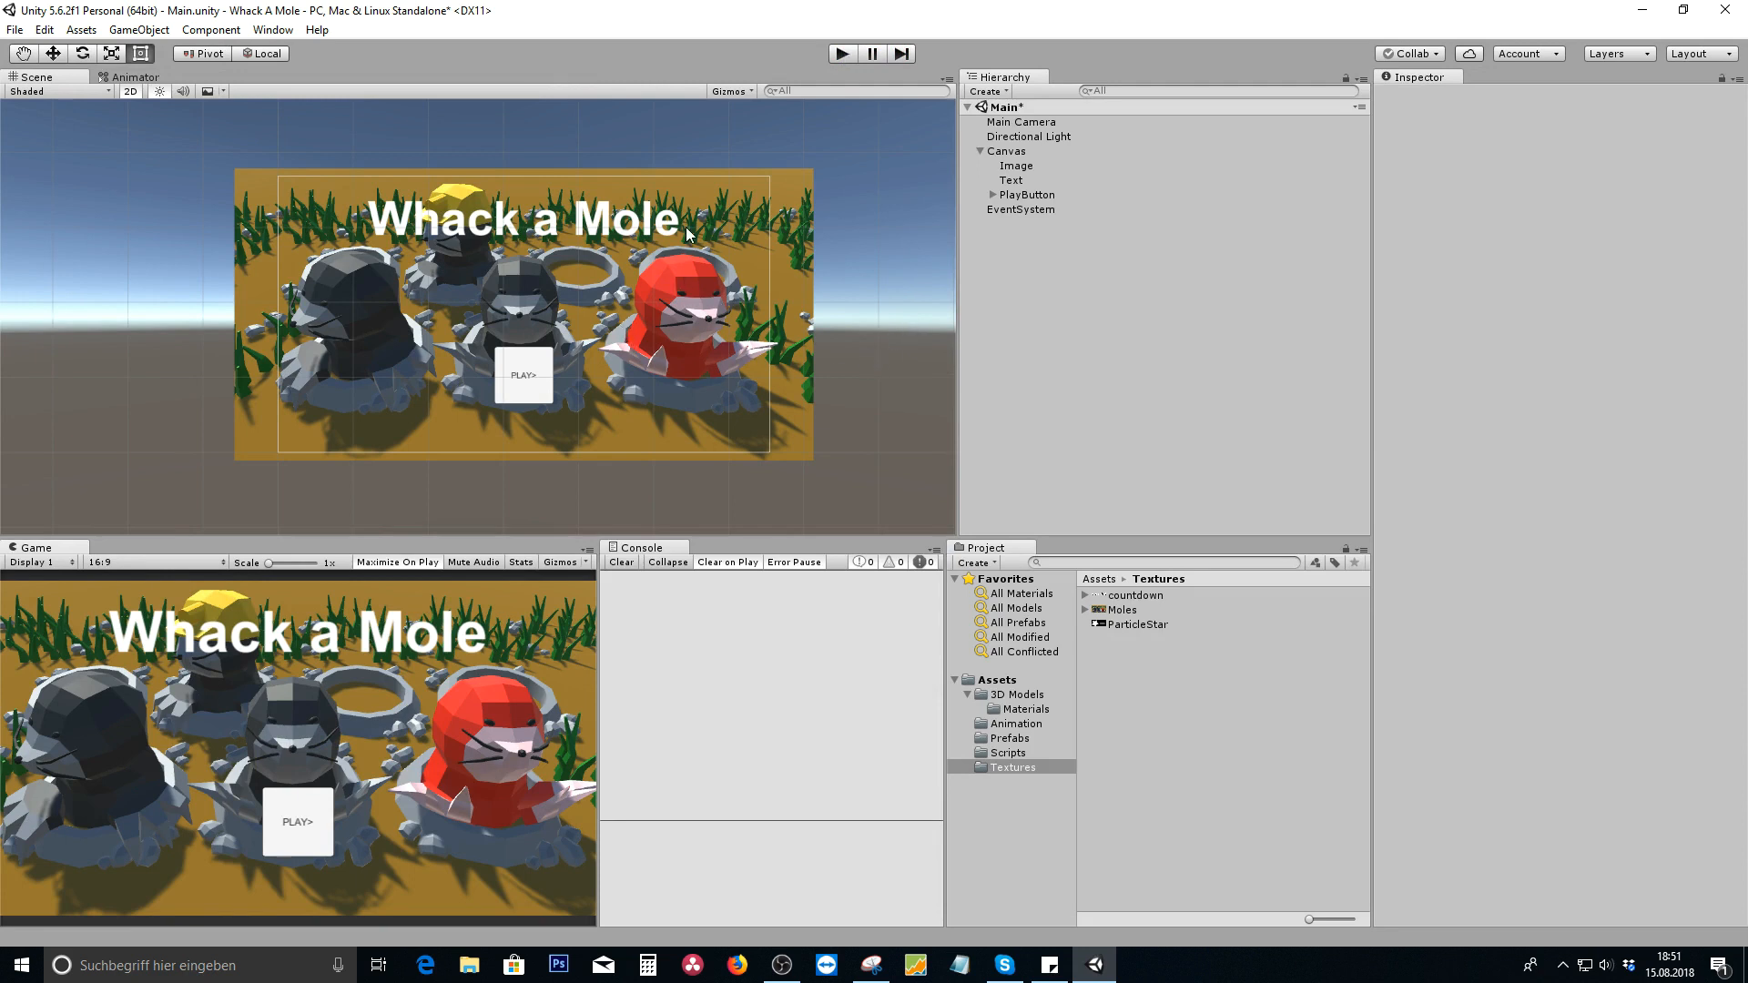
mouse_move(789, 275)
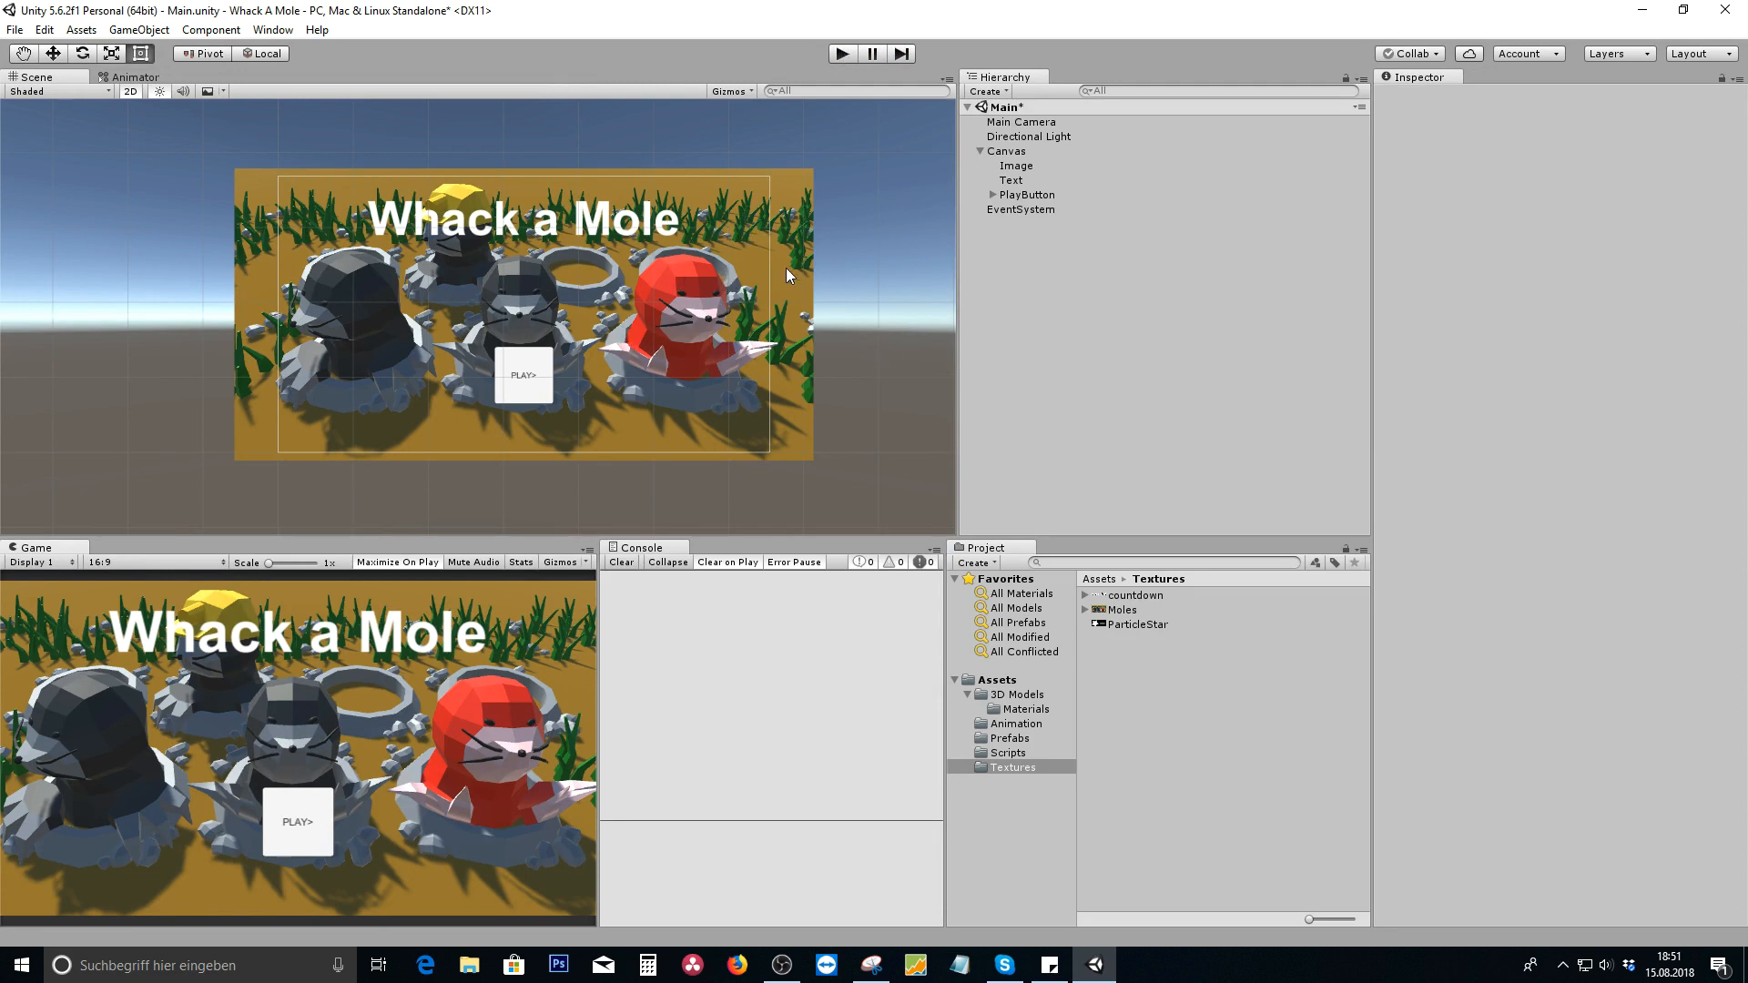
mouse_move(600, 457)
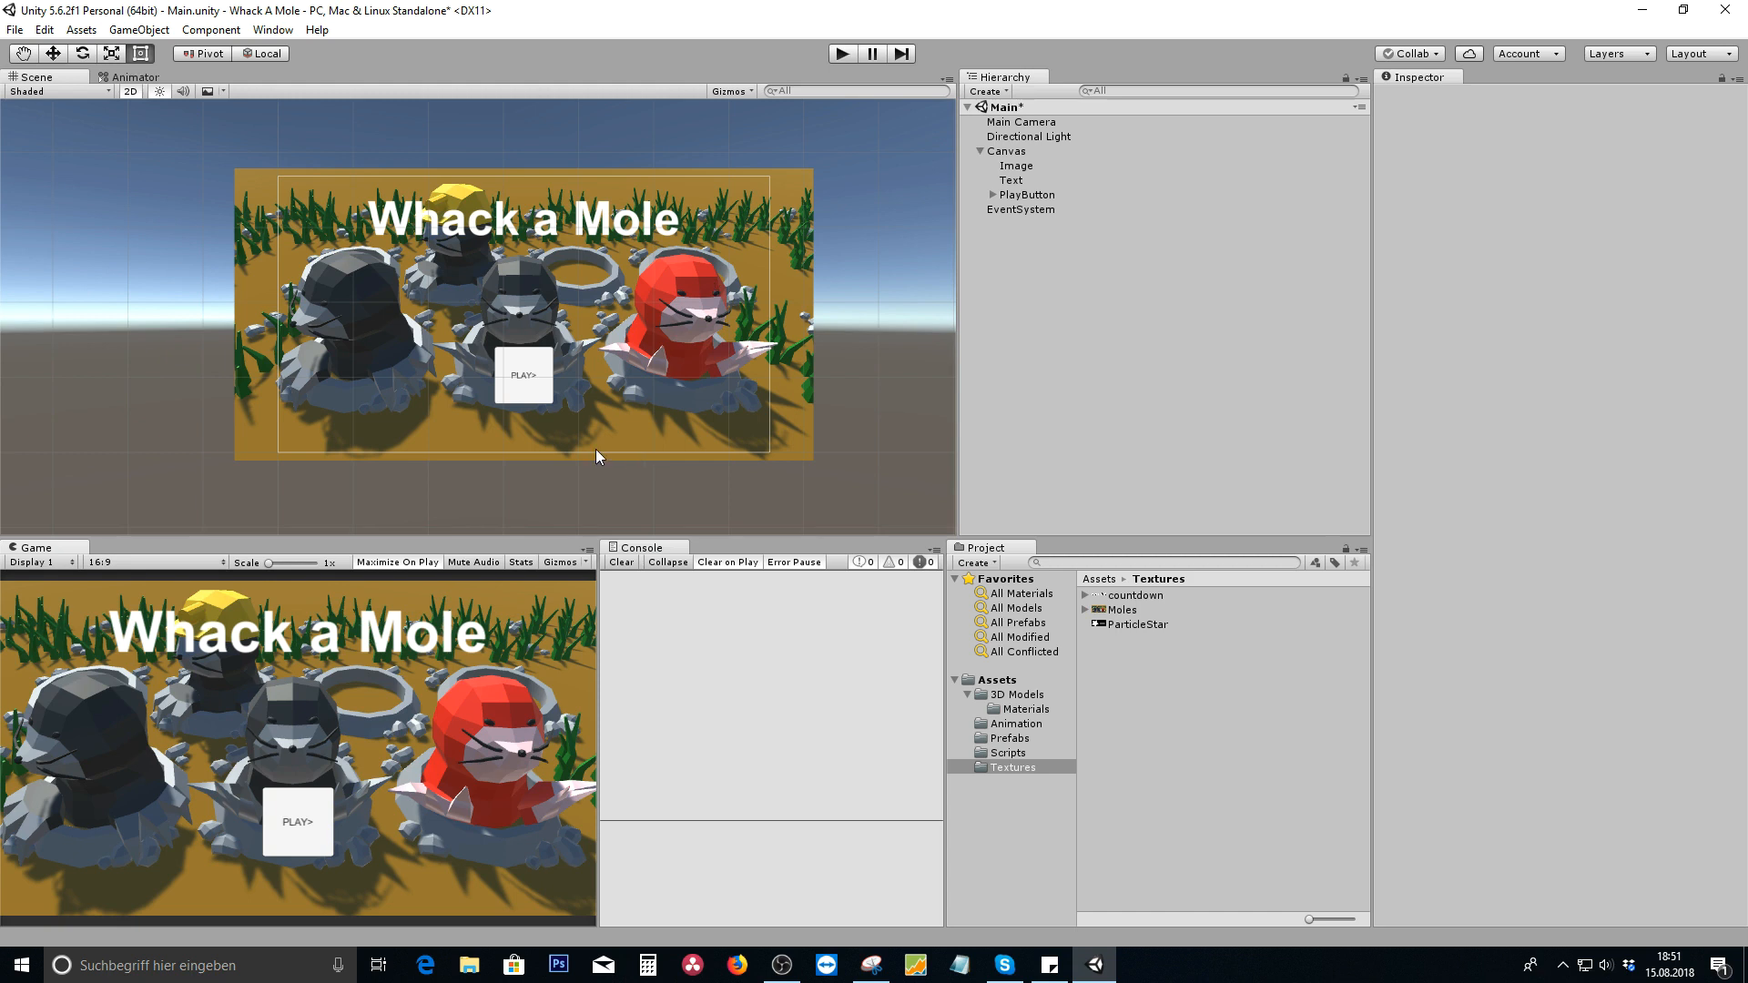
mouse_move(522, 359)
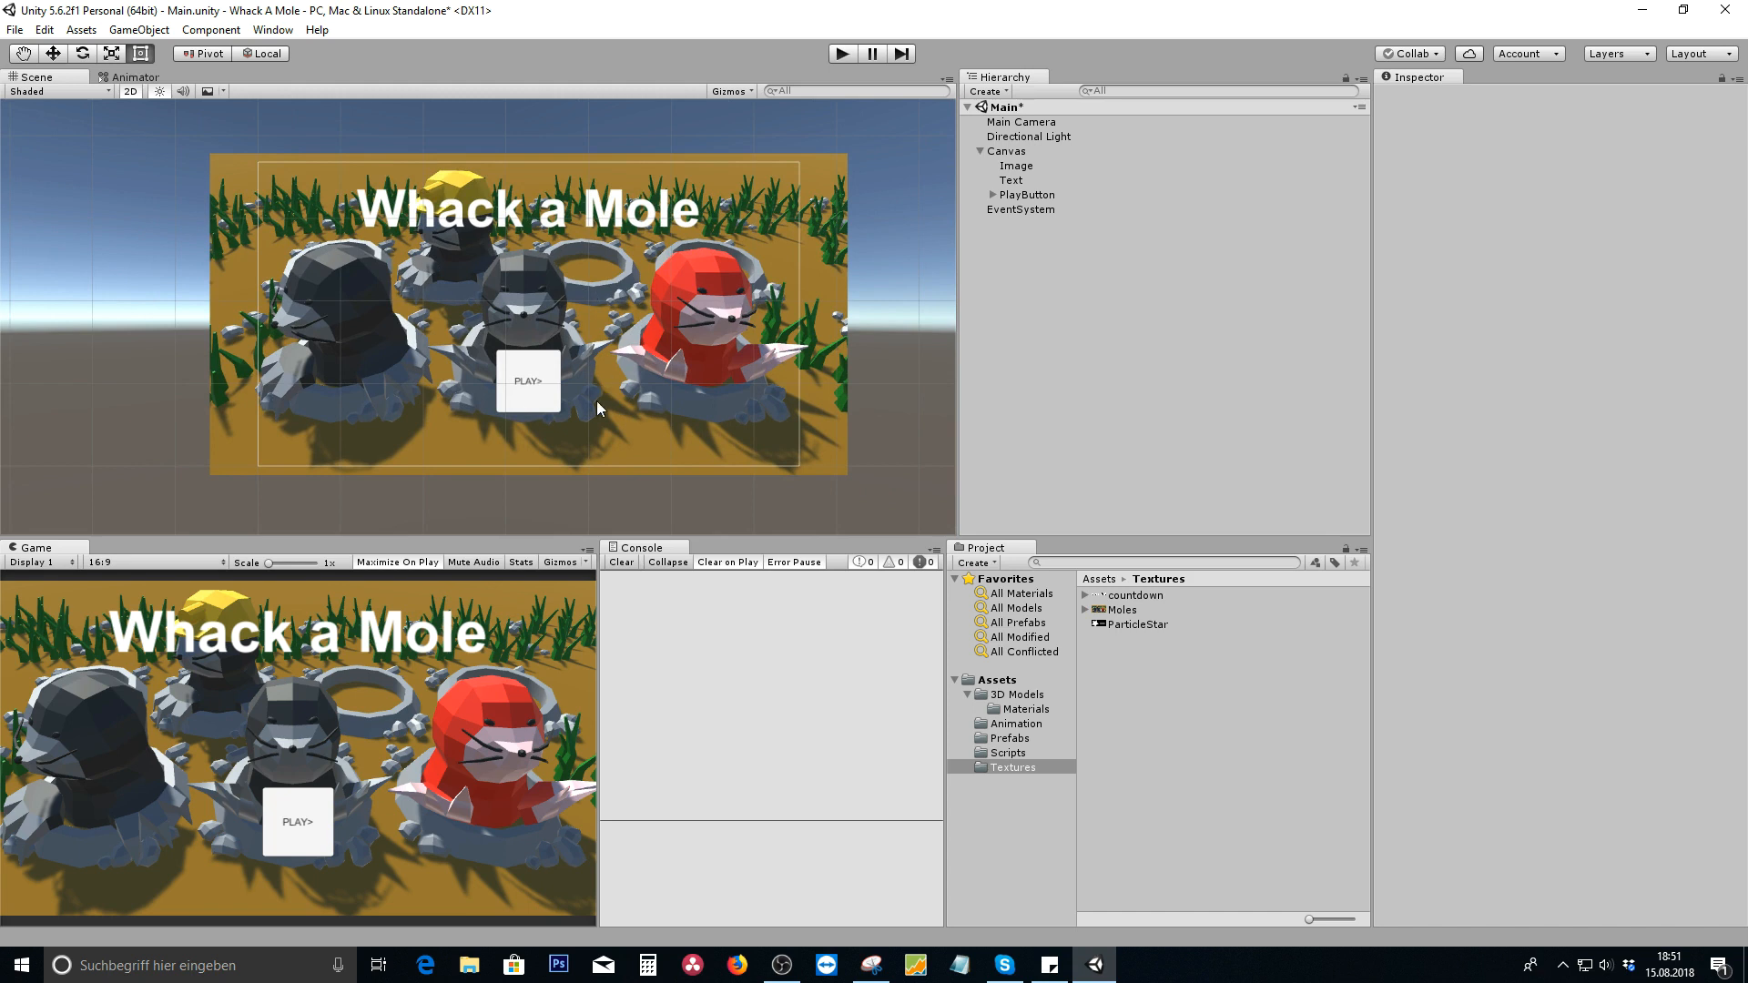
mouse_move(821, 280)
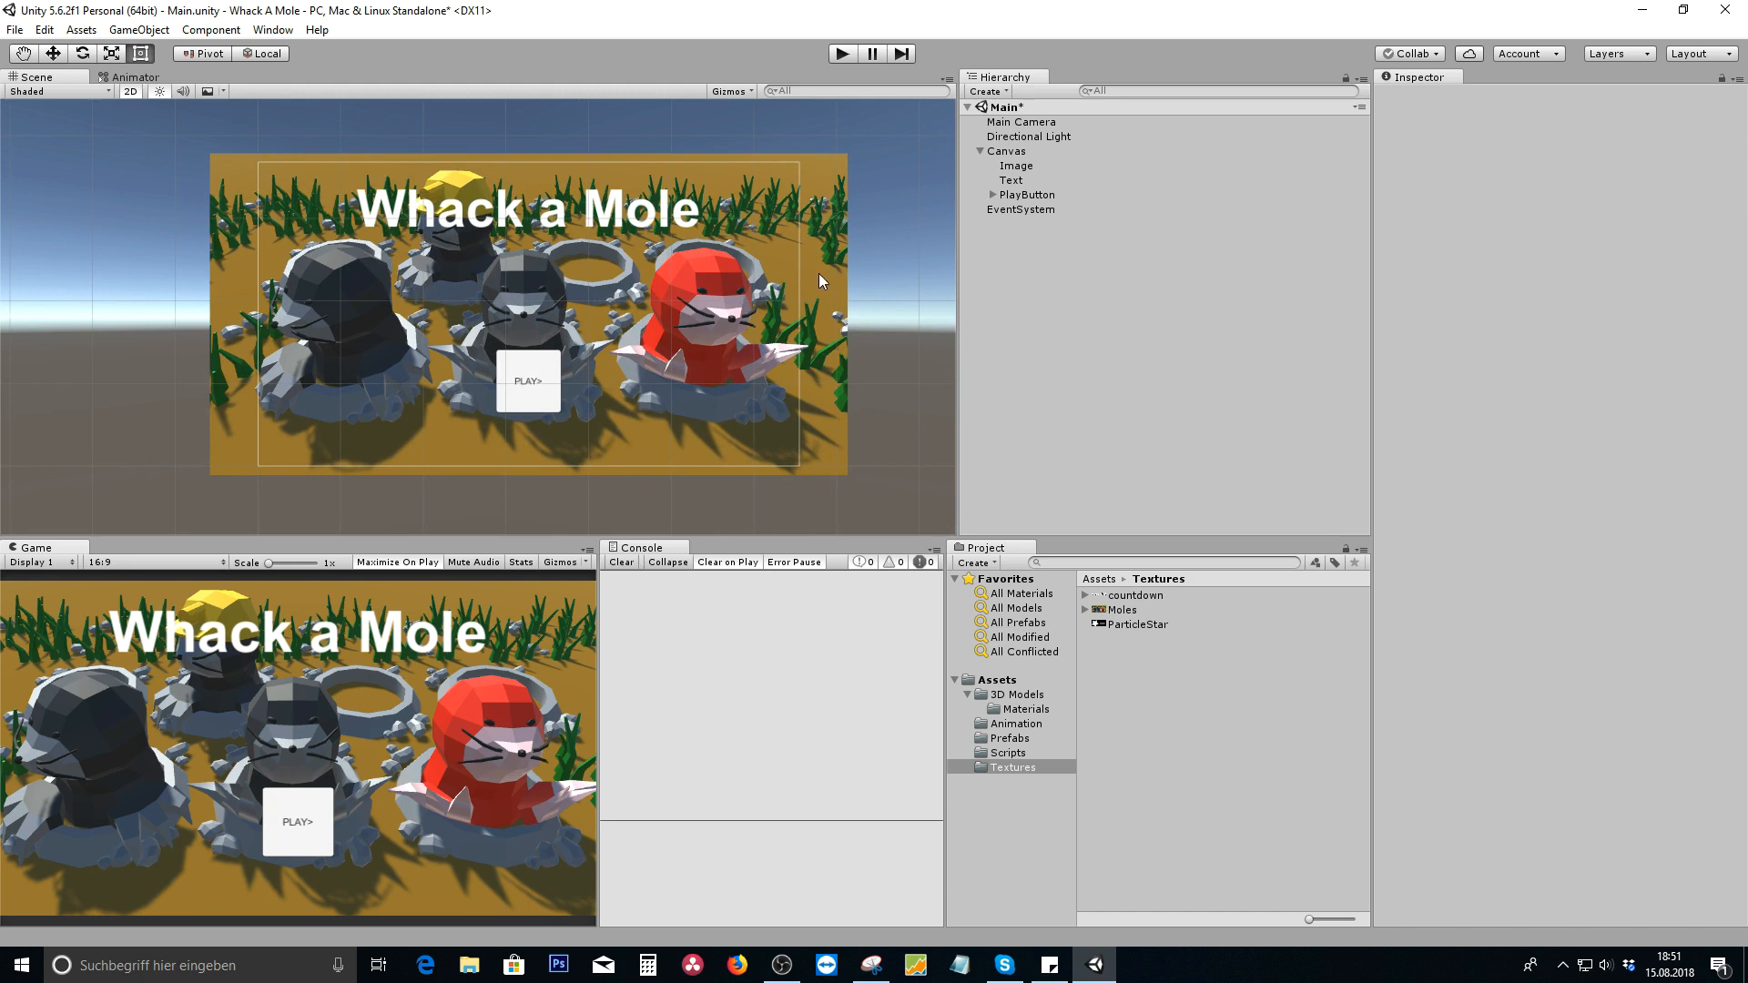
mouse_move(574, 286)
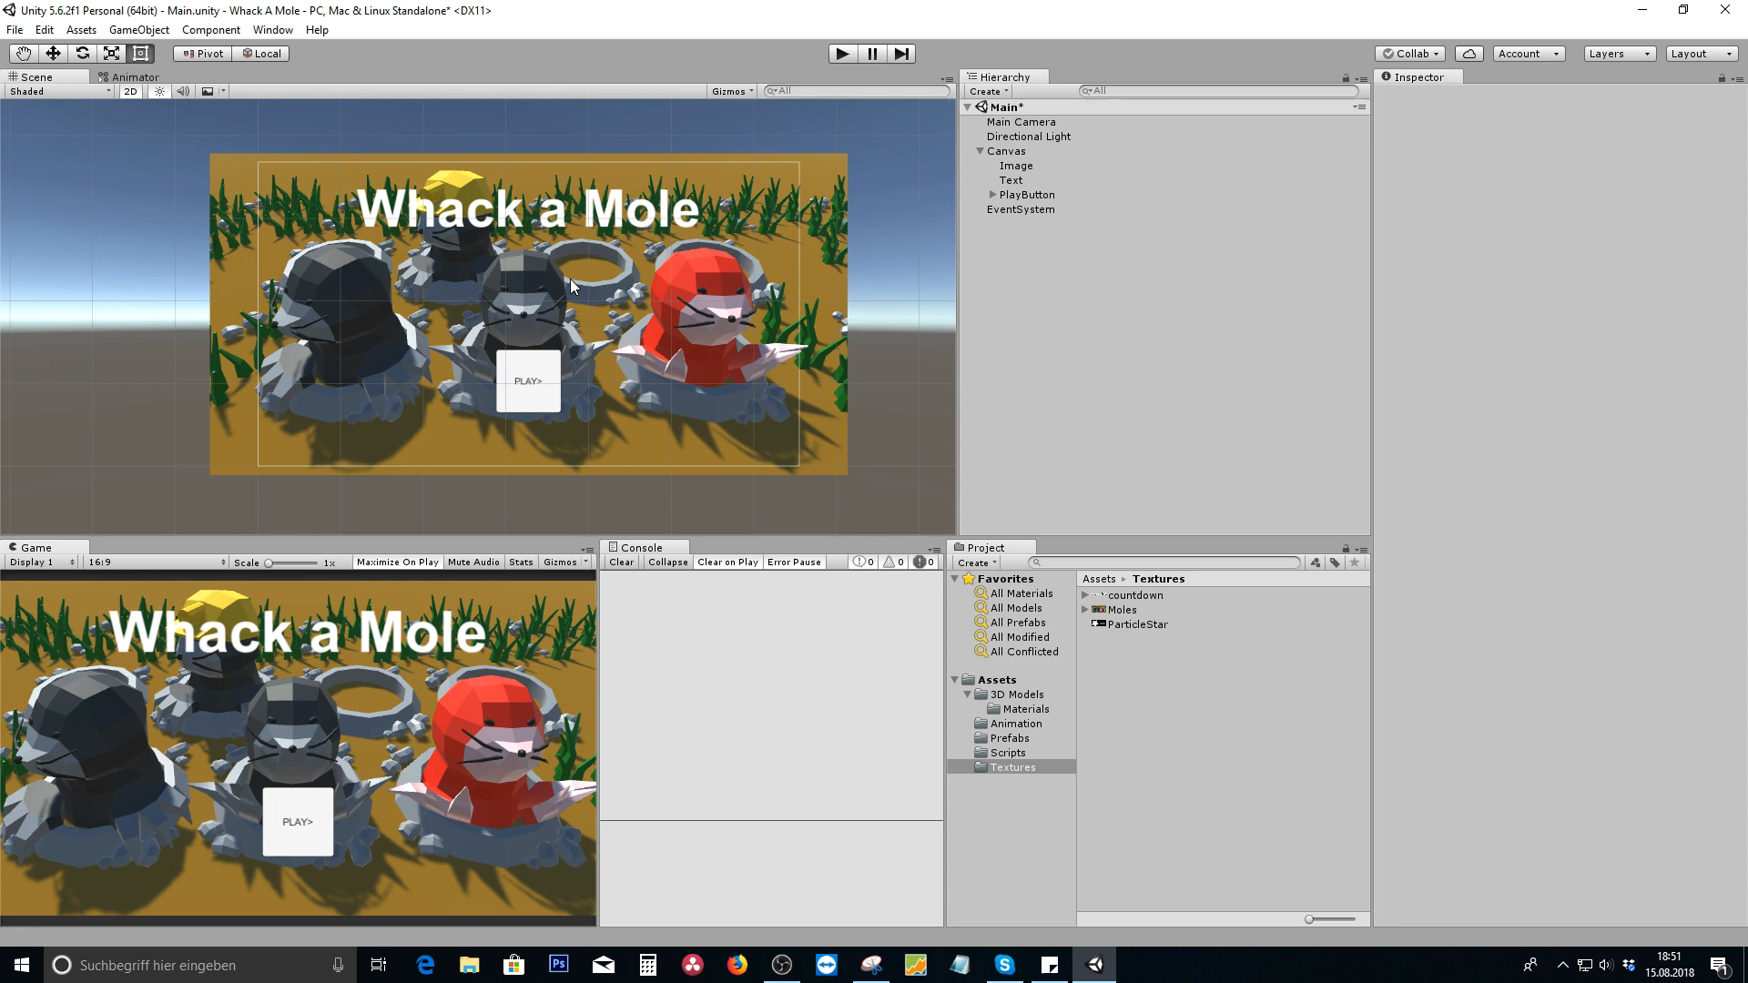
mouse_move(553, 249)
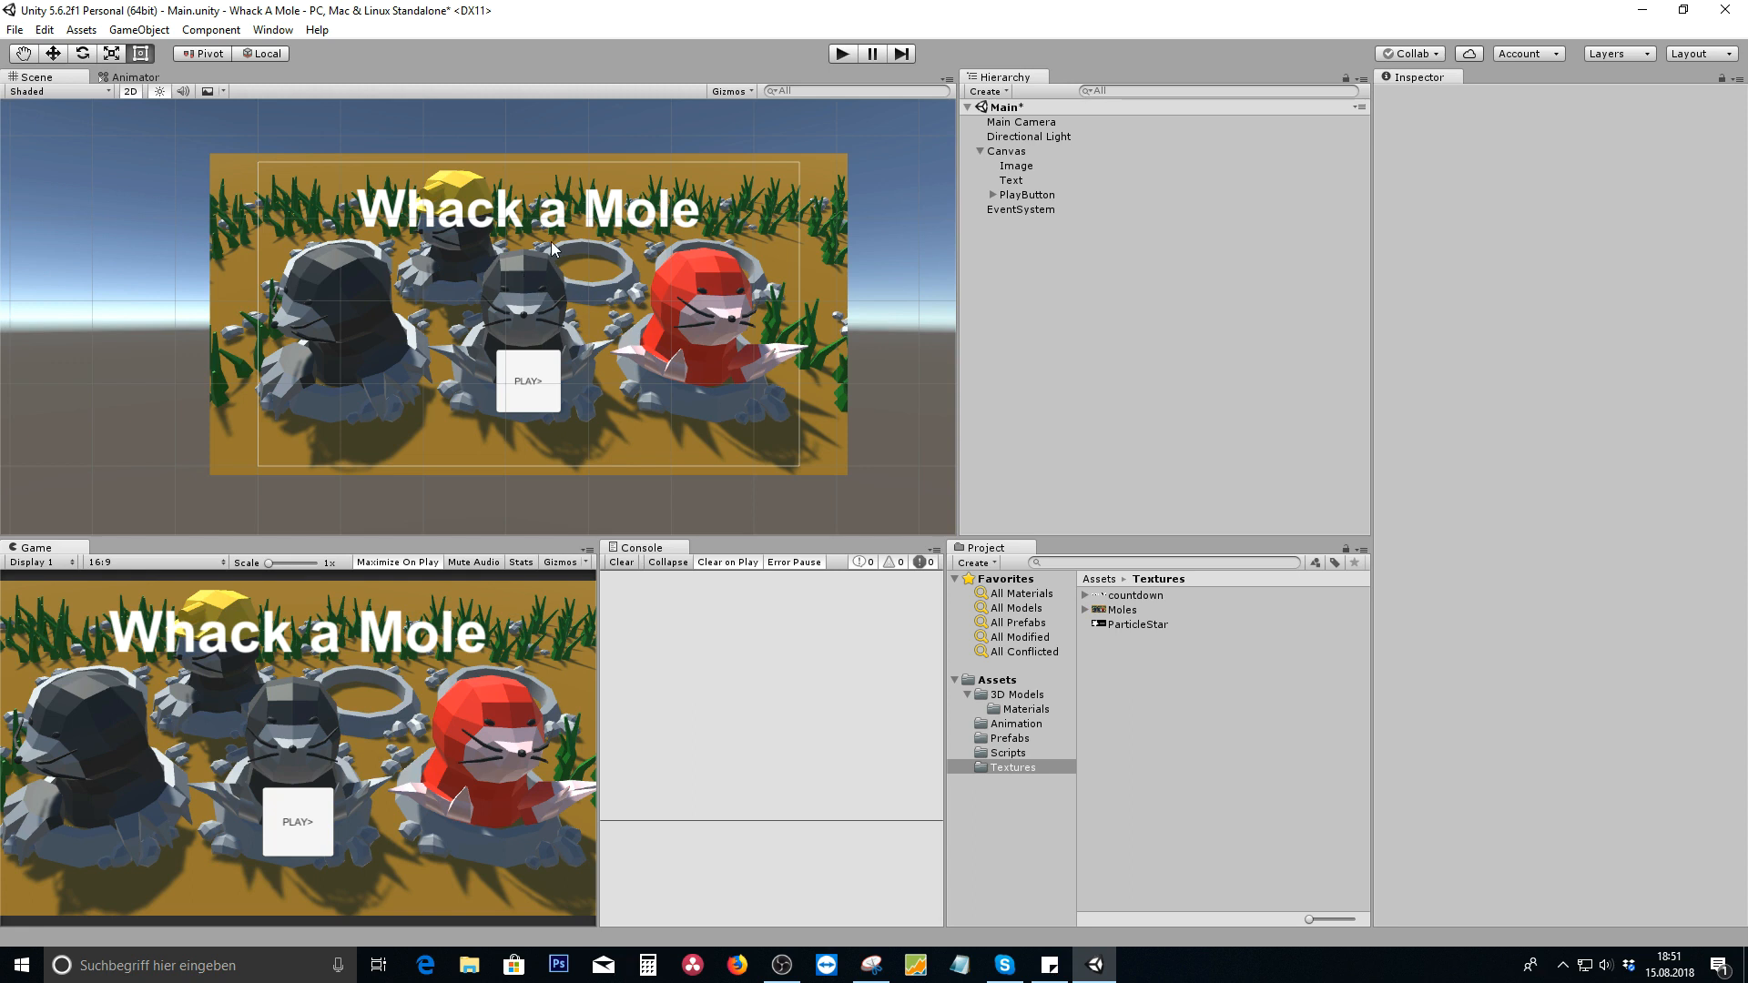